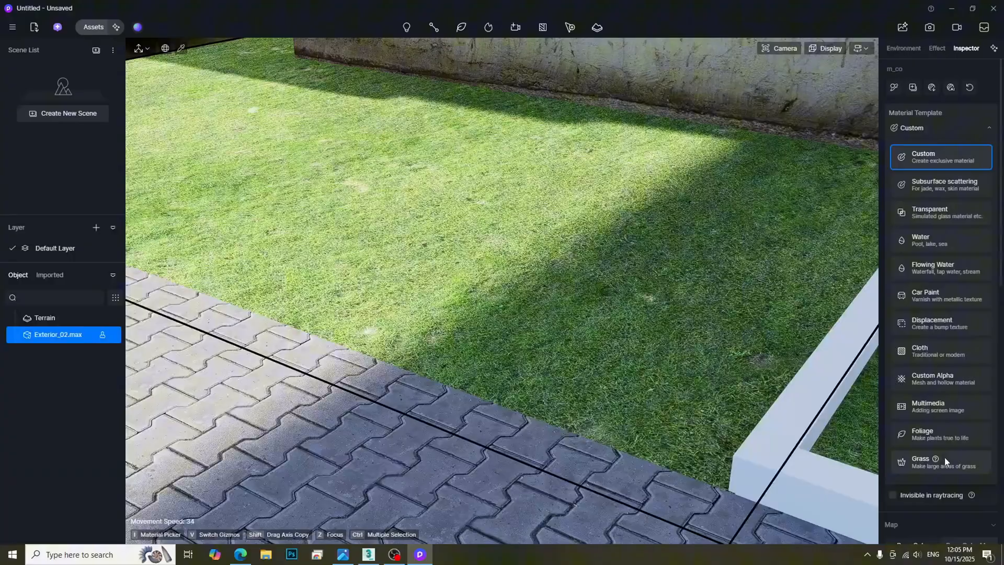
Give the lawn a lush grass preset with height 0.96 and density 0.6.
{"action": "left_click", "coordinate": [924, 461]}
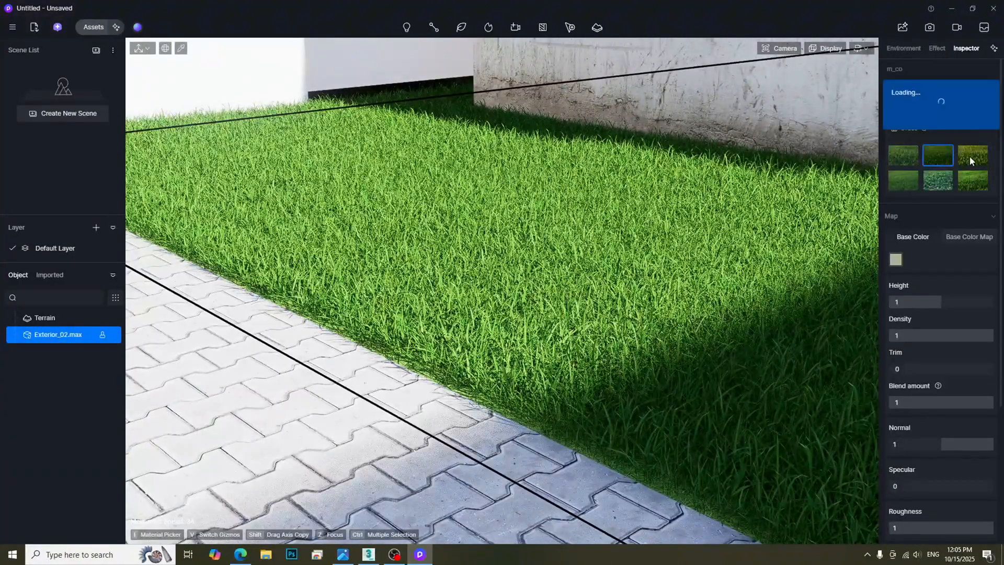
{"action": "left_click", "coordinate": [902, 180]}
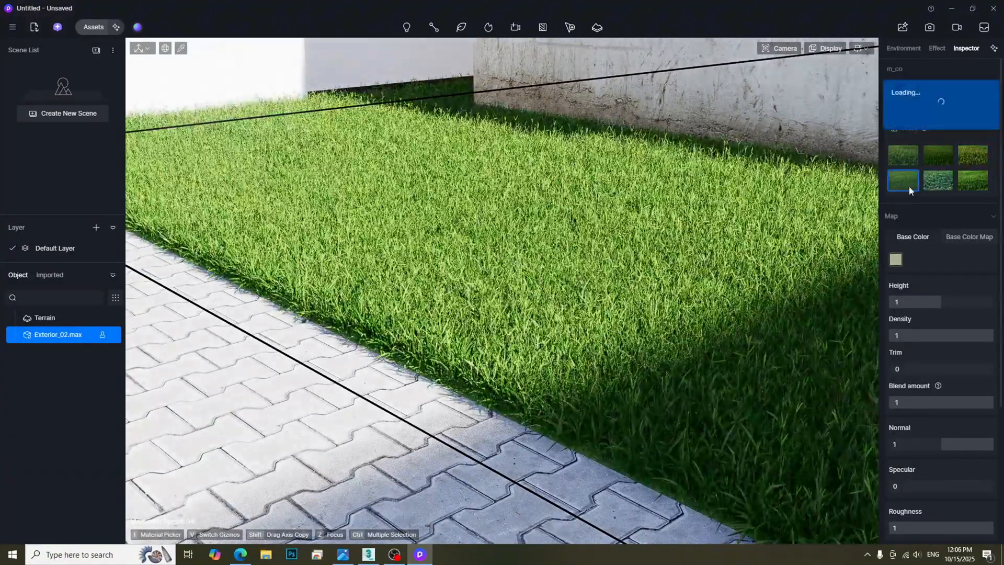
{"action": "left_click", "coordinate": [937, 181]}
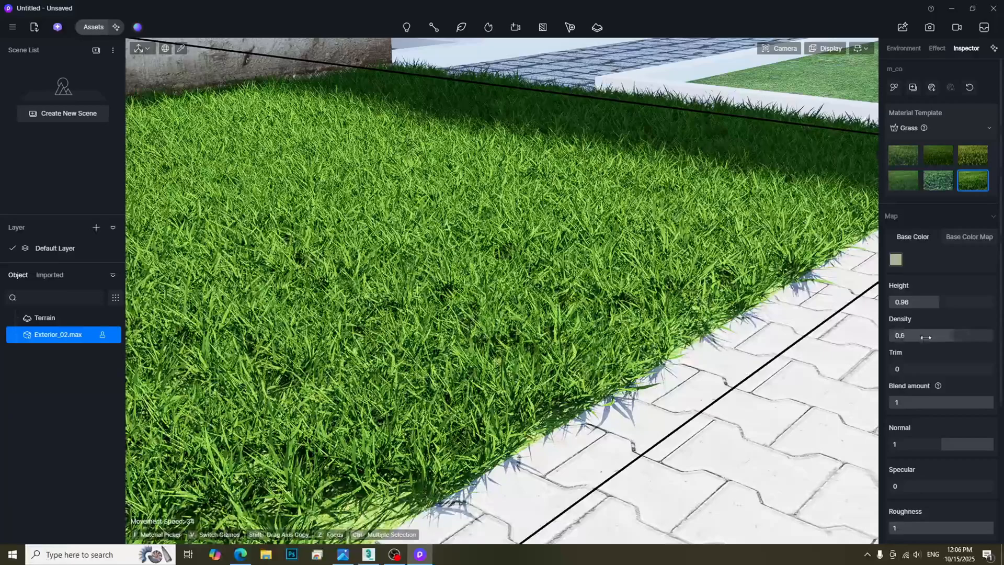
Place Cercis canadensis 04 trees in both sidewalk planters and put them on a Landscape layer.
{"action": "left_click", "coordinate": [903, 47]}
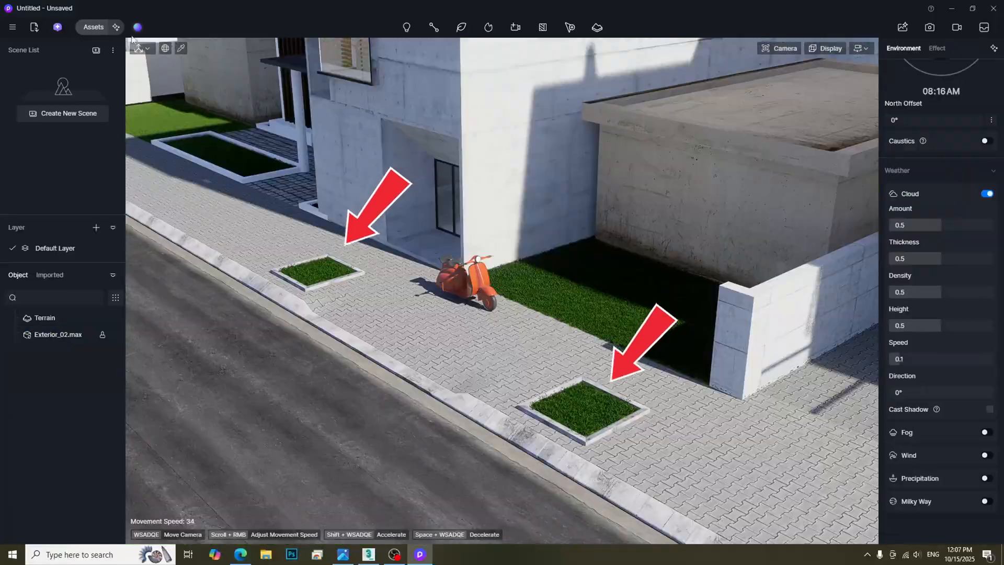
{"action": "left_click", "coordinate": [93, 27]}
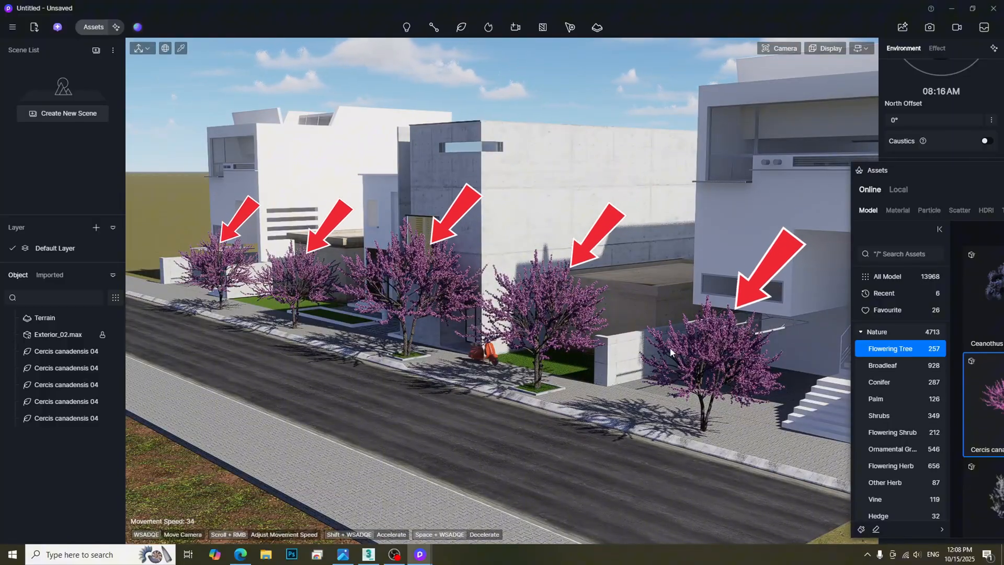
{"action": "left_click", "coordinate": [58, 334]}
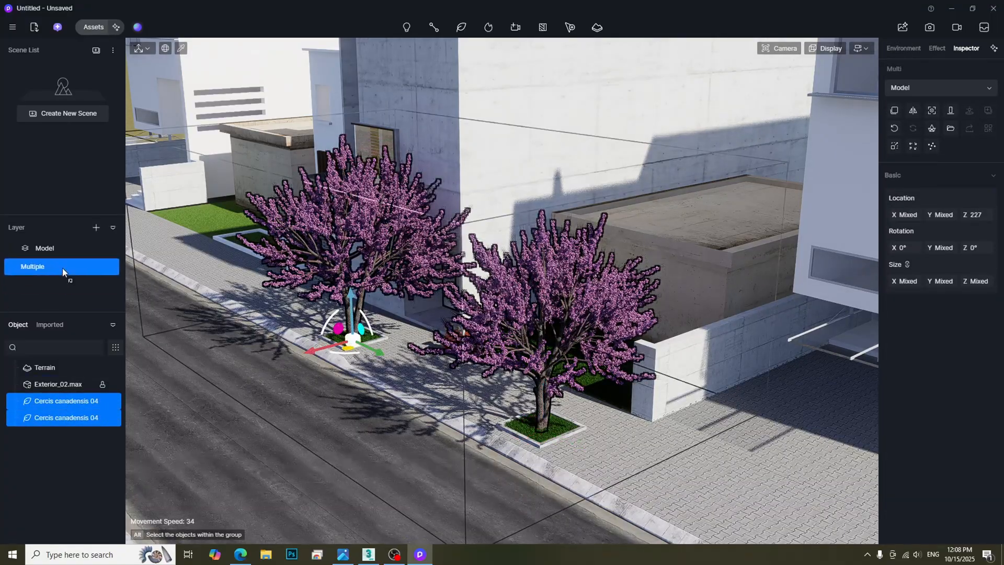
{"action": "left_click", "coordinate": [113, 265]}
{"action": "type", "text": "Landscape"}
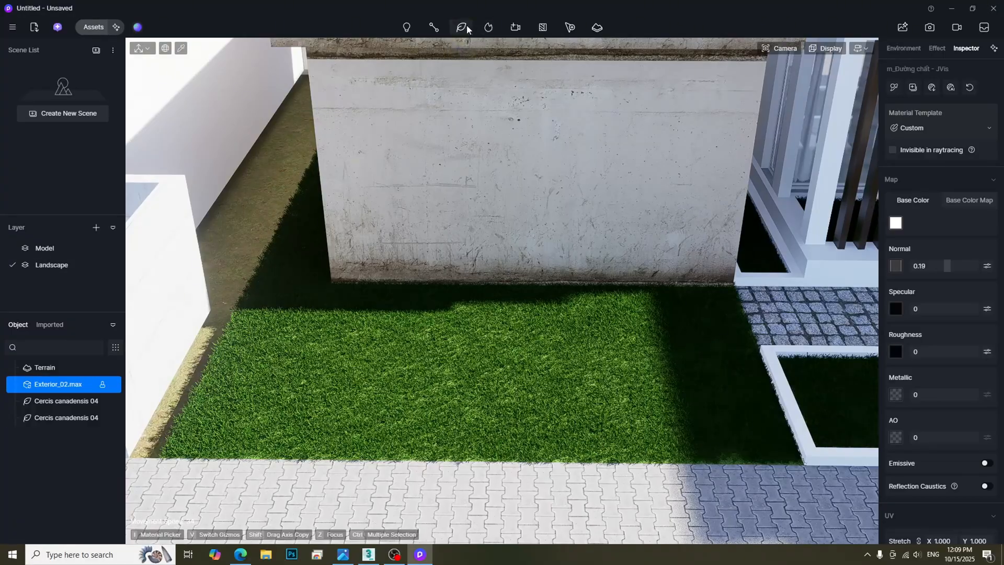
Scatter Miscellaneous trees 16, Mahonia, Buxus, Syringa and Rhododendron across the grass bed.
{"action": "left_click", "coordinate": [460, 27]}
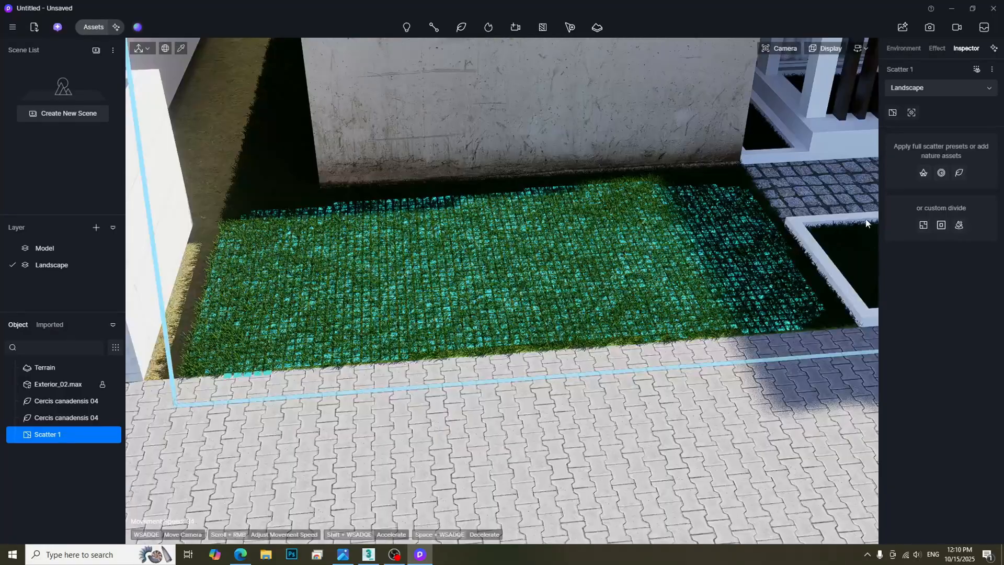
{"action": "left_click", "coordinate": [93, 27]}
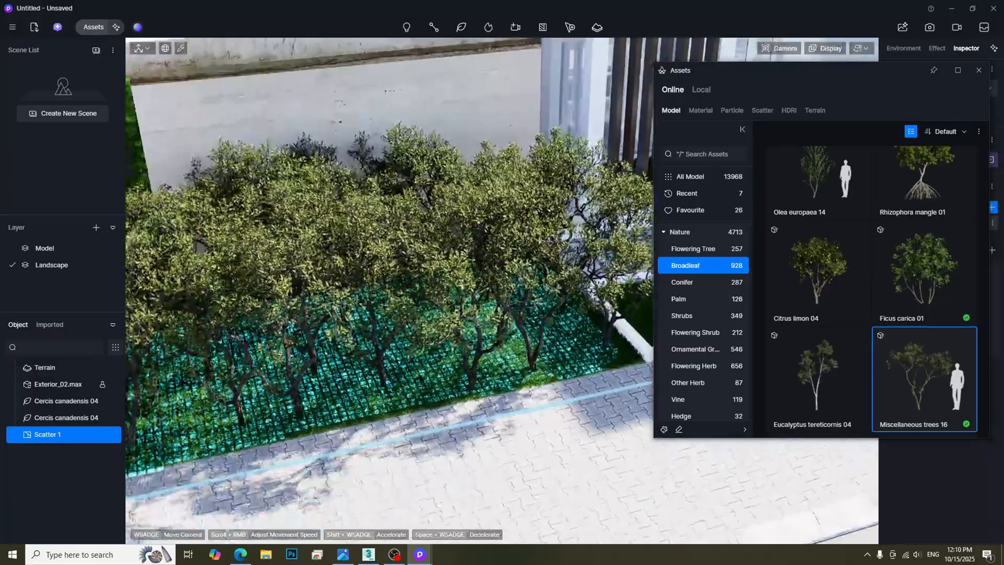
{"action": "left_click", "coordinate": [695, 332]}
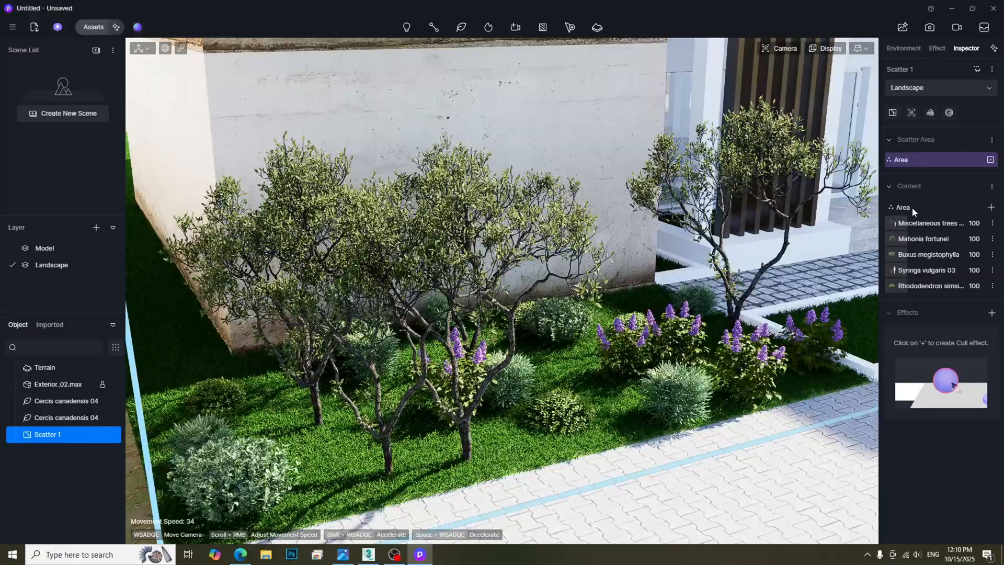
{"action": "left_click", "coordinate": [903, 207]}
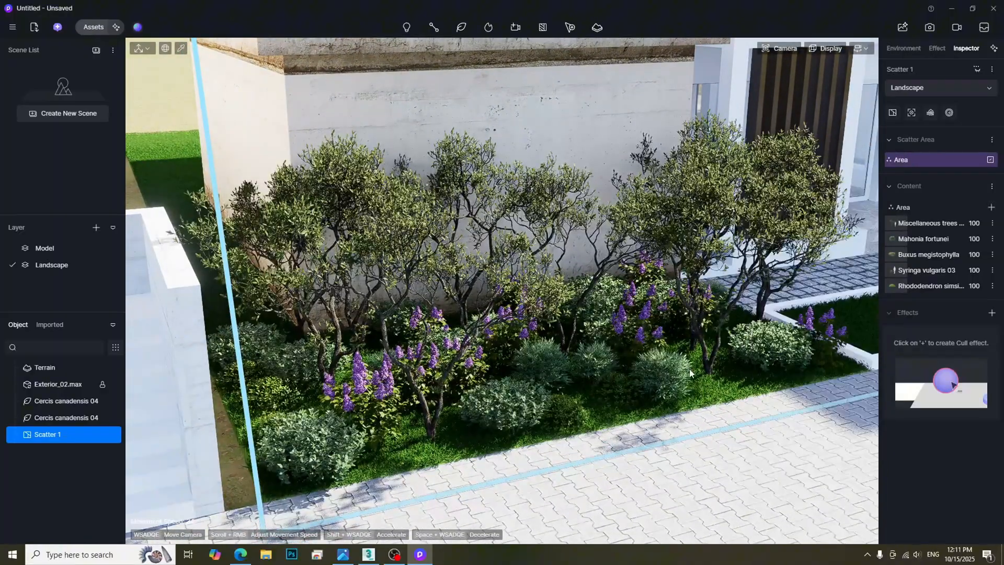
{"action": "left_click", "coordinate": [929, 223]}
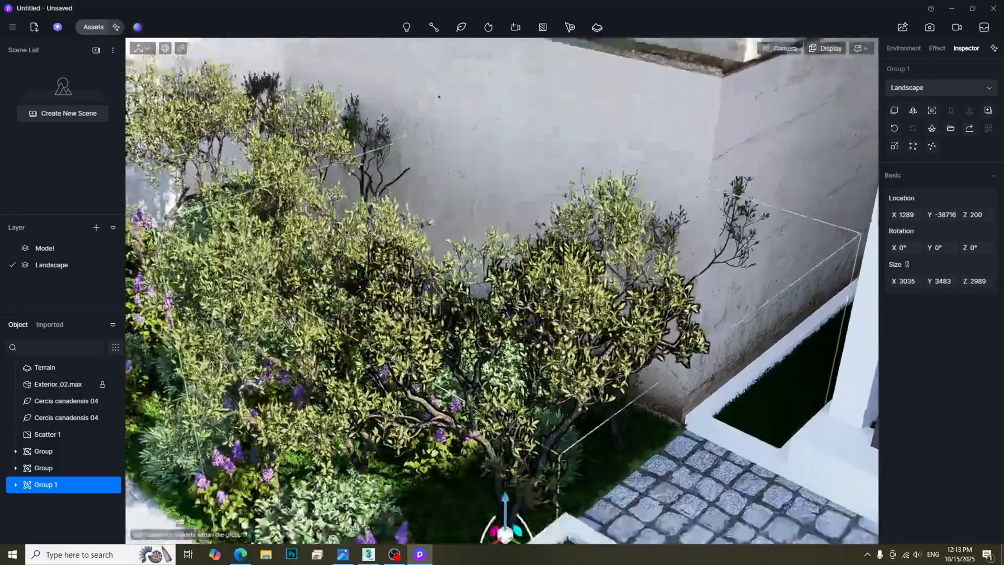
Duplicate the plant cluster rotated 12° and set lawn grass Density 0.83, Trim 0.44.
{"action": "left_click", "coordinate": [48, 434]}
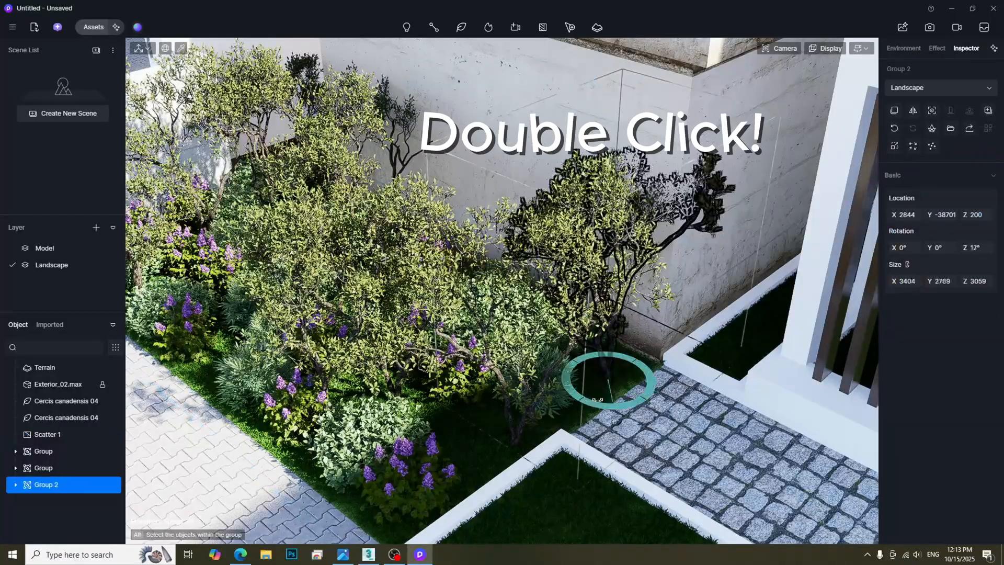
{"action": "double_click", "coordinate": [607, 381]}
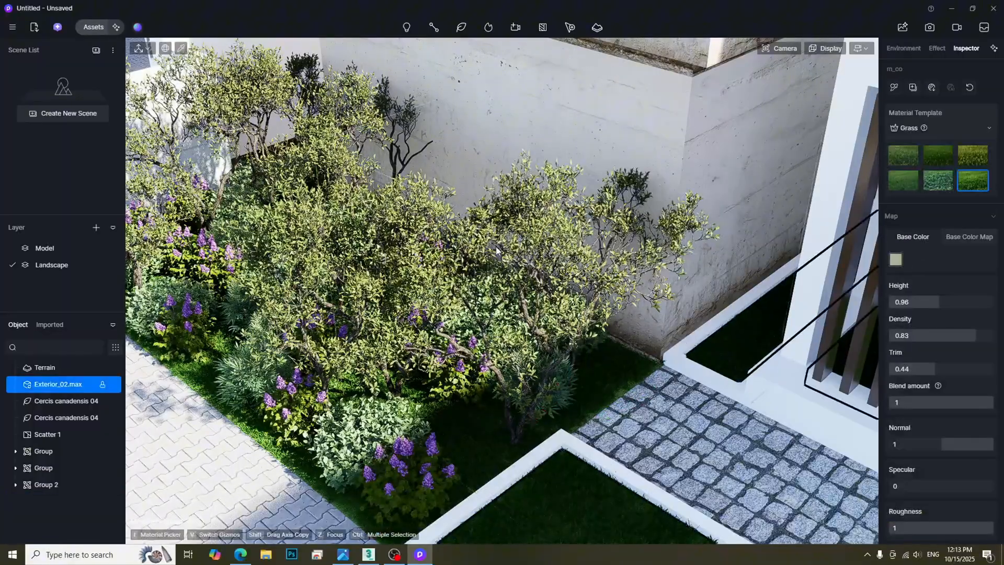
{"action": "left_click", "coordinate": [434, 27]}
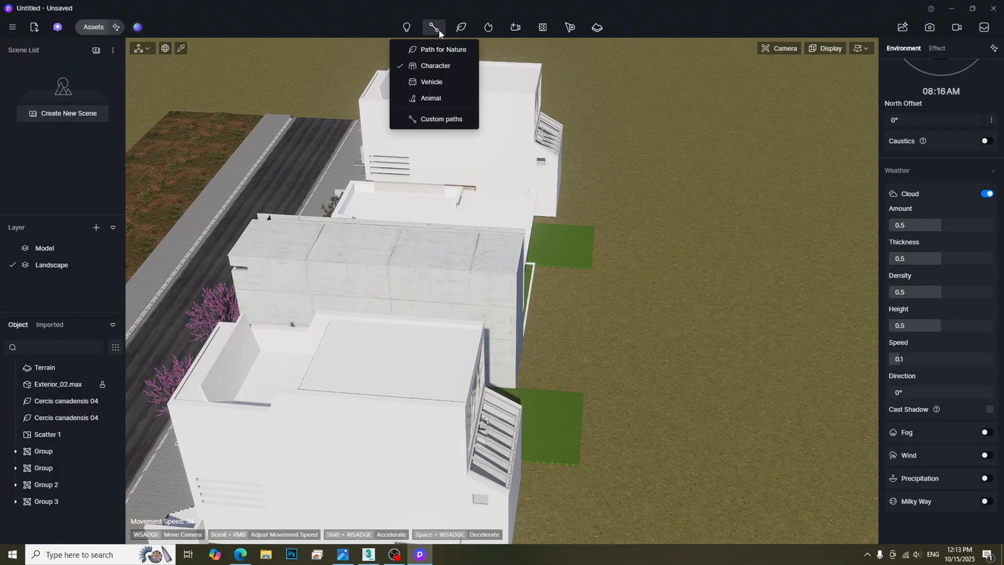
Draw Path for Nature tree rows with tuned density, scaling and randomness behind and beside the houses.
{"action": "left_click", "coordinate": [443, 50]}
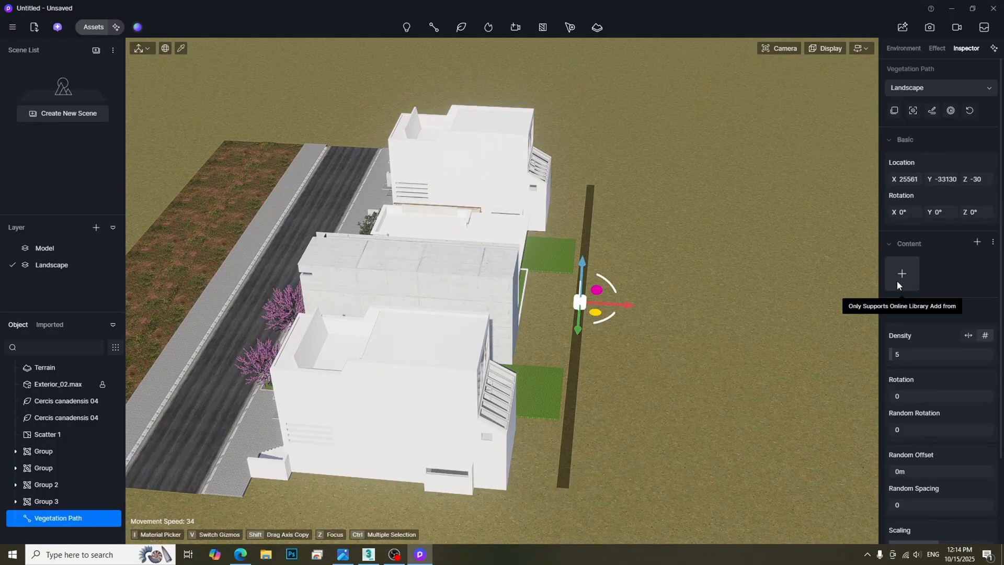
{"action": "left_click", "coordinate": [901, 273]}
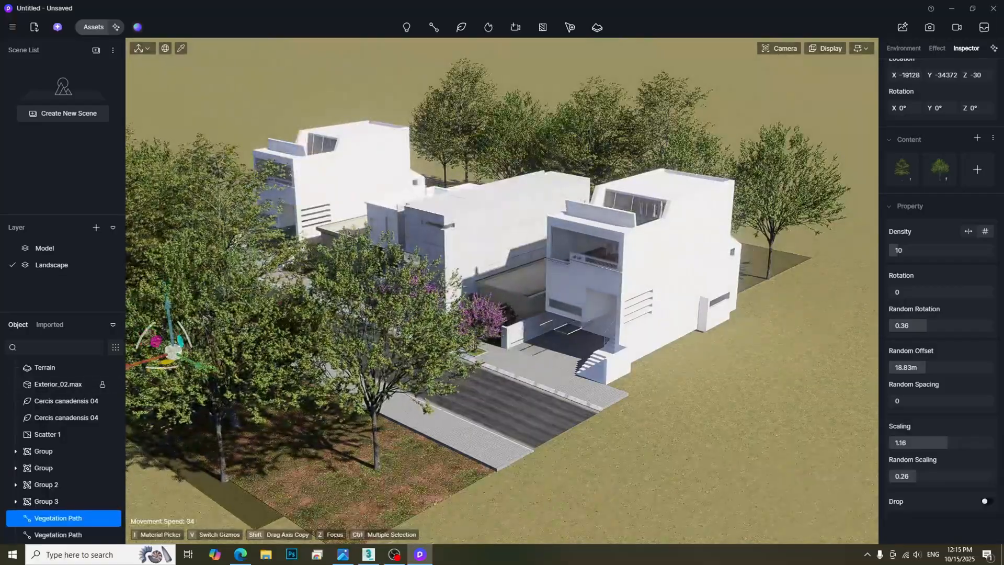
{"action": "left_click", "coordinate": [903, 48]}
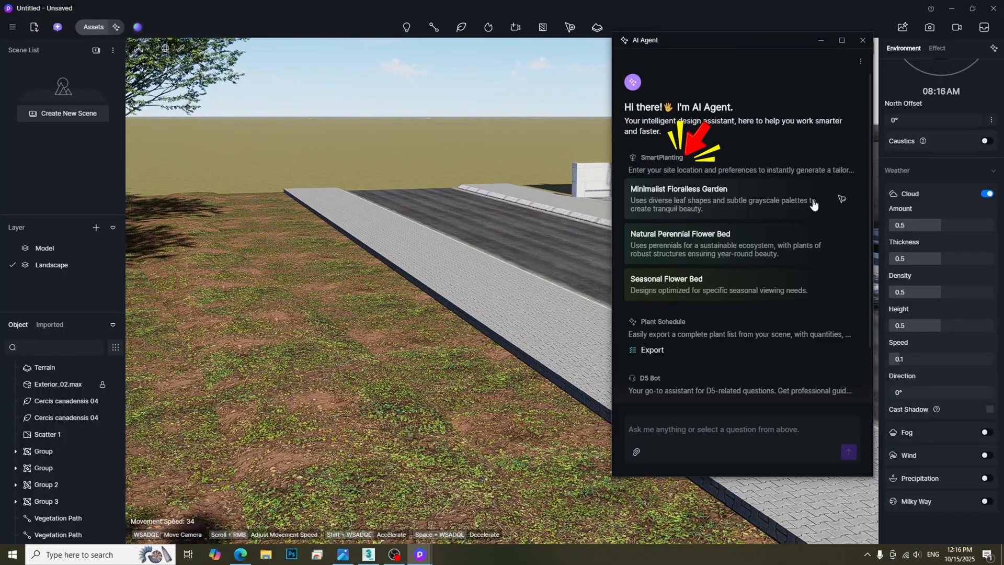
{"action": "mouse_move", "coordinate": [754, 297]}
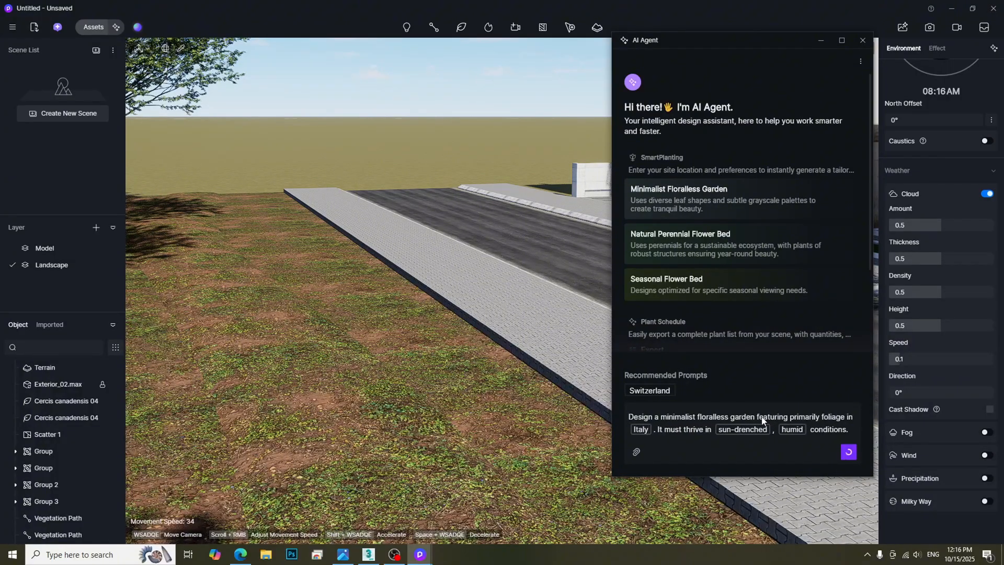
Auto-scatter an AI Minimalist Floraless Garden onto the earth strip and update all assets.
{"action": "left_click", "coordinate": [847, 451]}
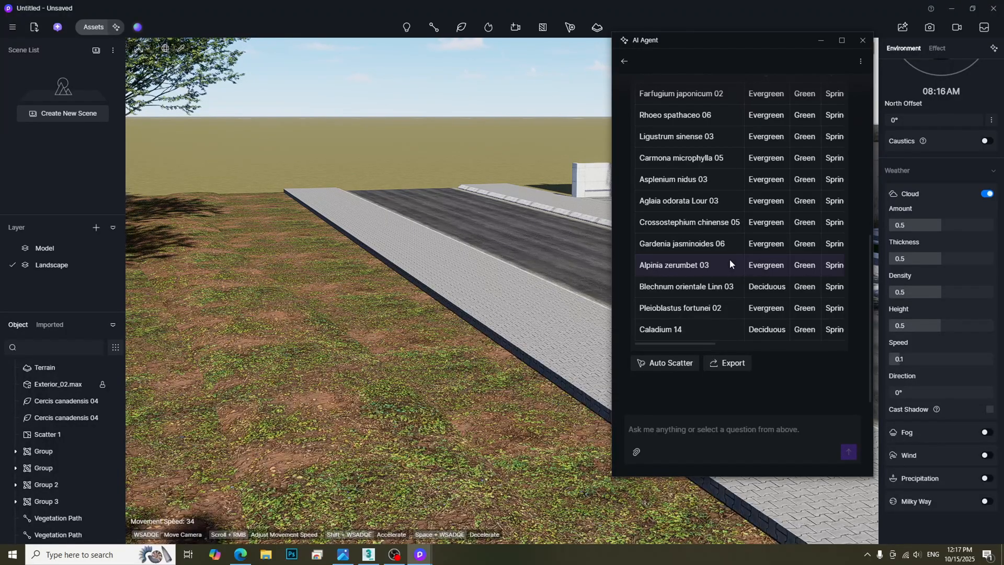
{"action": "left_click", "coordinate": [668, 363]}
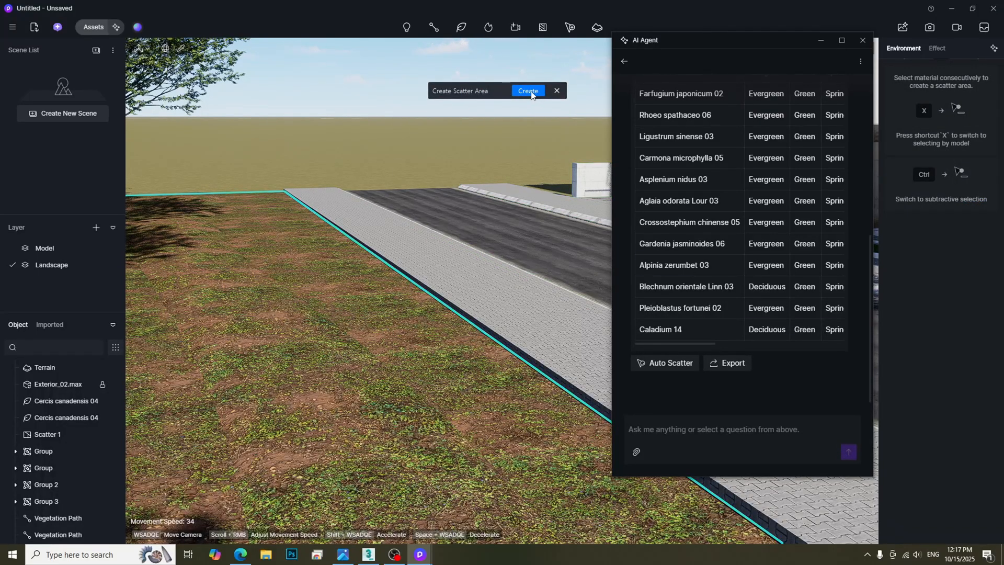
{"action": "left_click", "coordinate": [528, 90]}
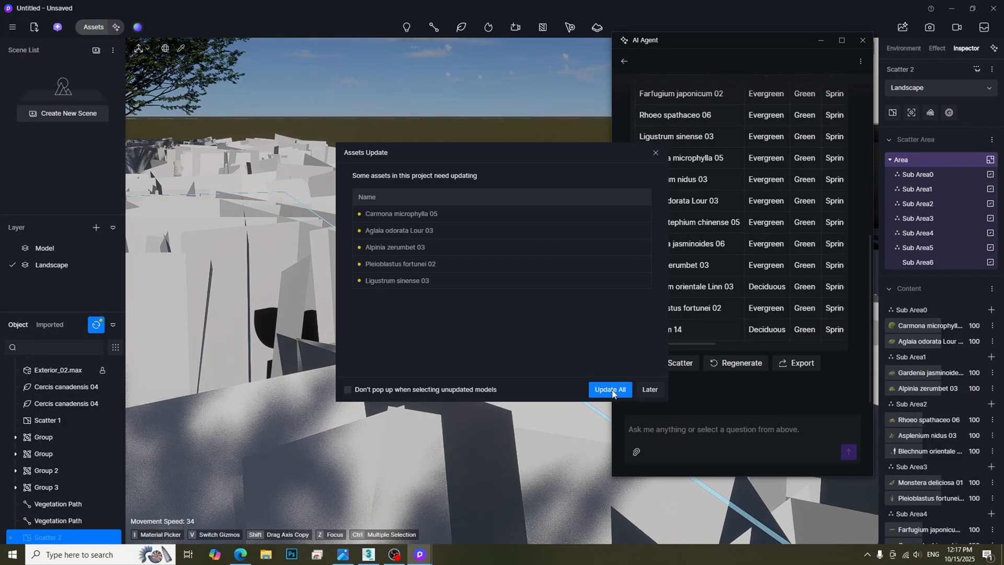
{"action": "left_click", "coordinate": [608, 389]}
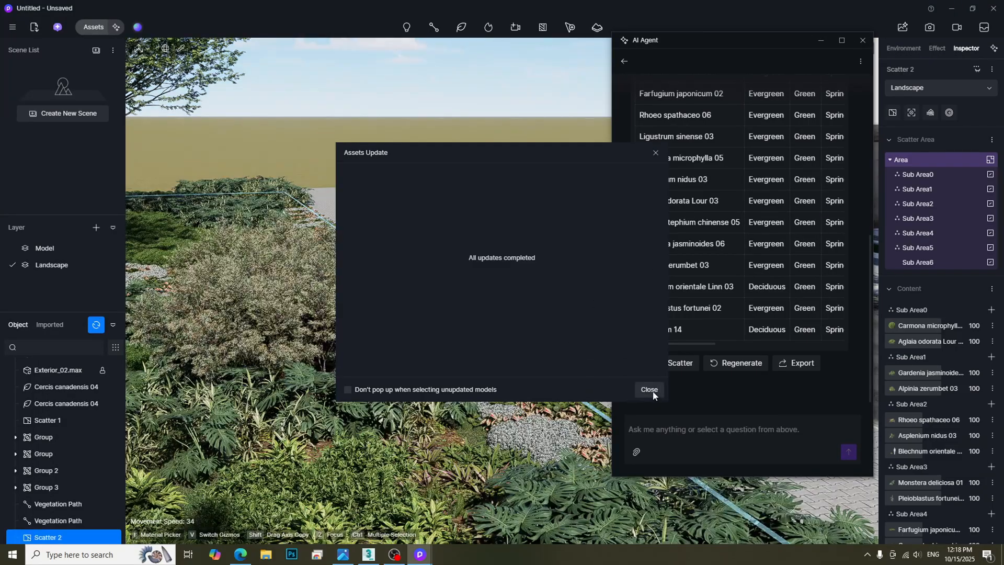
{"action": "left_click", "coordinate": [649, 389]}
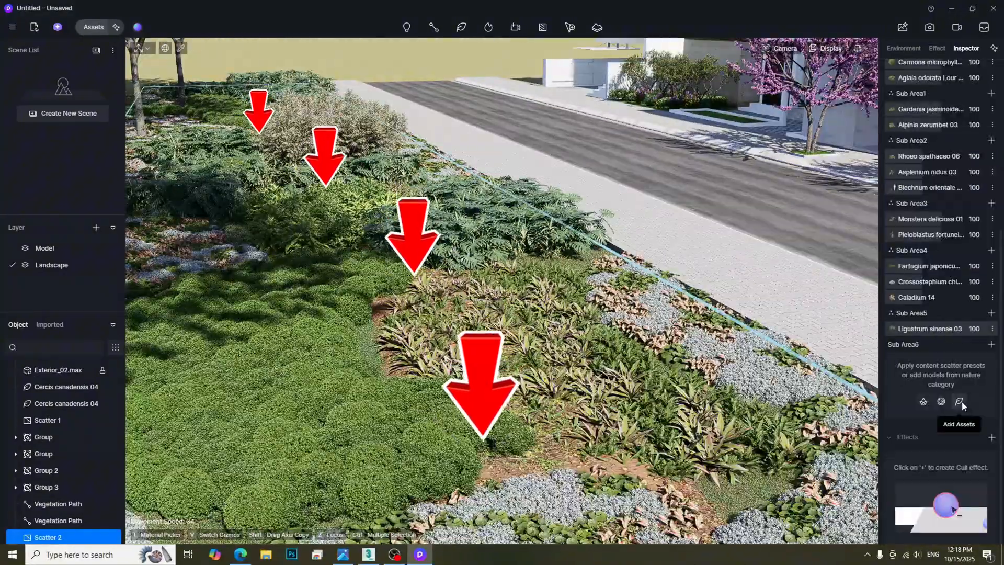
Add a Cull effect to Scatter 2 along a drawn winding path outline.
{"action": "left_click", "coordinate": [993, 436]}
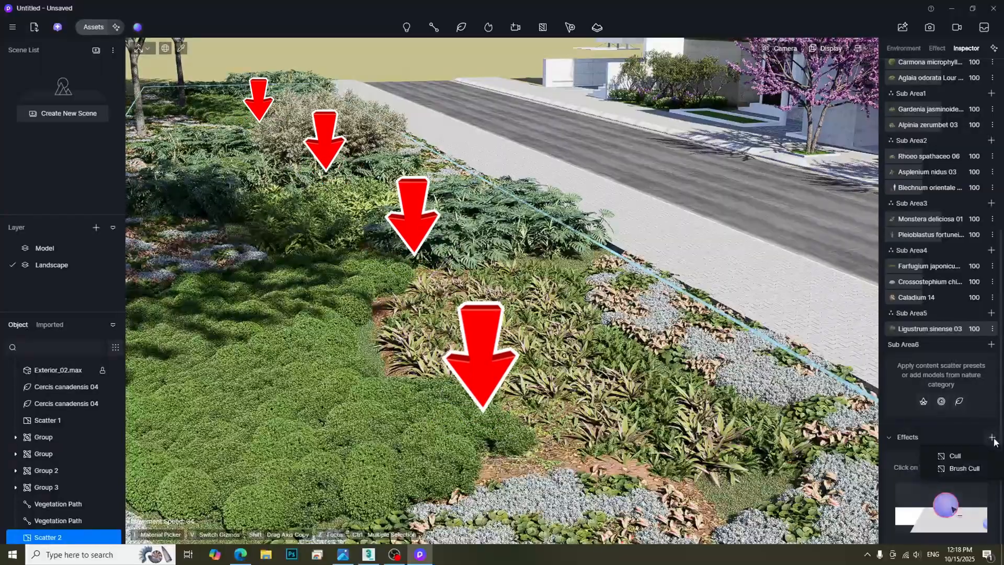
{"action": "mouse_move", "coordinate": [969, 460]}
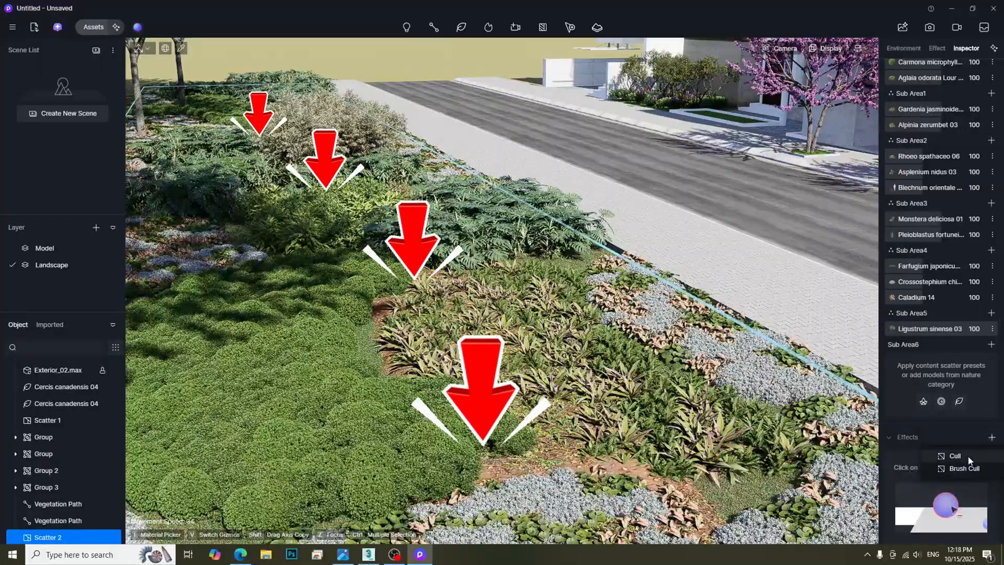
{"action": "left_click", "coordinate": [955, 456]}
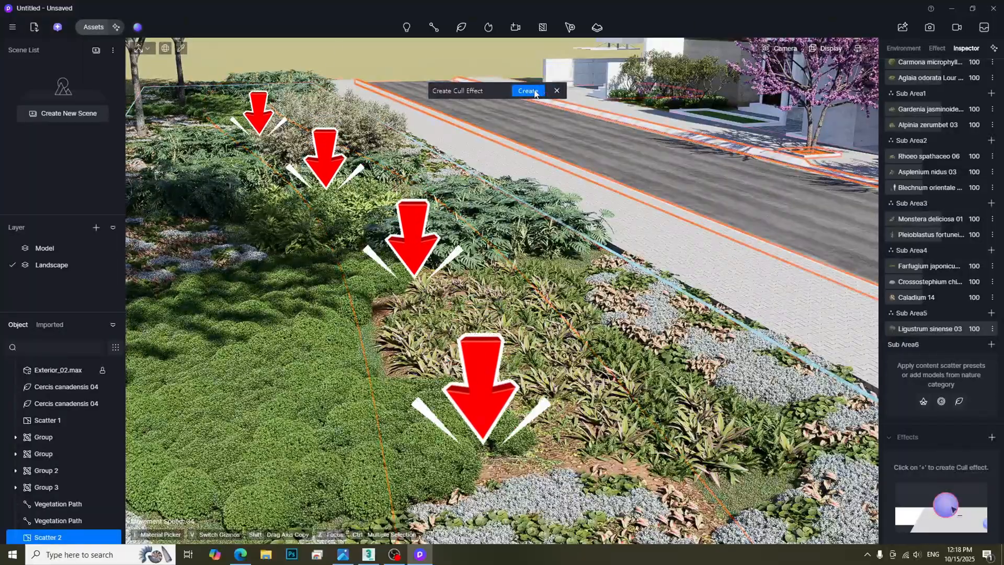
{"action": "left_click", "coordinate": [526, 91]}
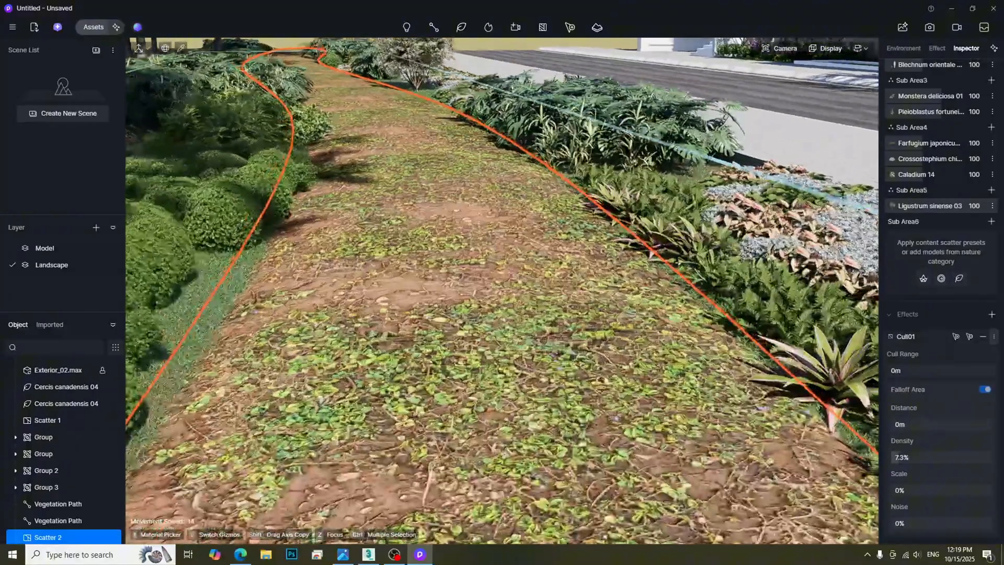
{"action": "left_click", "coordinate": [903, 48]}
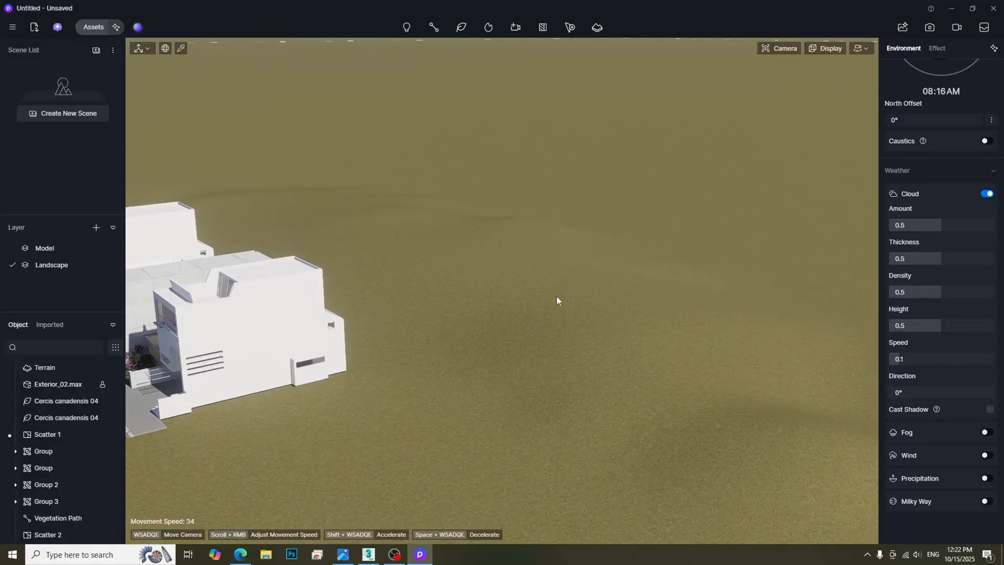
Select Terrain and create Scatter 4 over it.
{"action": "left_click", "coordinate": [45, 367]}
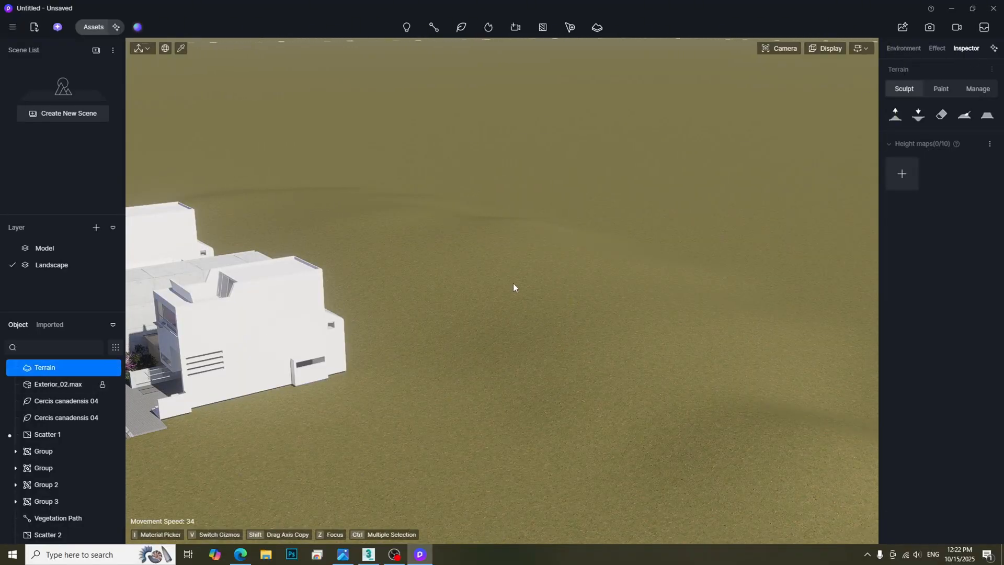
{"action": "left_click", "coordinate": [941, 89]}
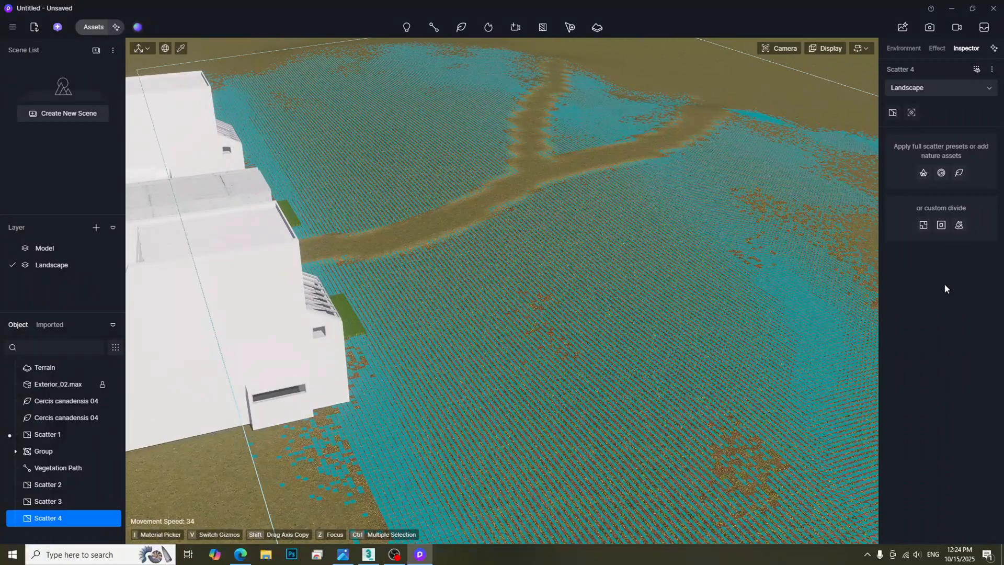
{"action": "mouse_move", "coordinate": [923, 225]}
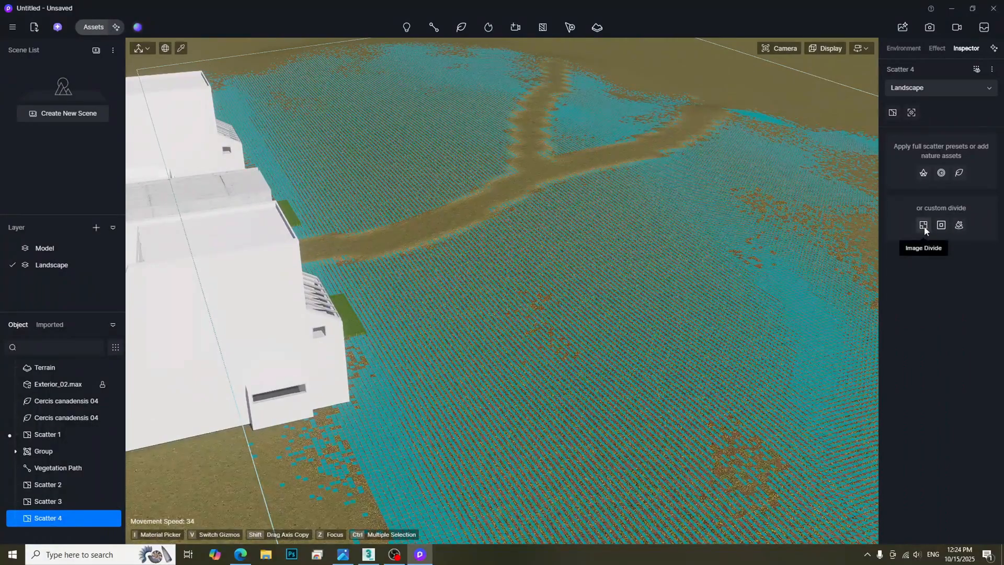
Image-divide Scatter 4 into four sub-areas and fill Sub Area 3 with Fagus grandifolia 03.
{"action": "left_click", "coordinate": [922, 225]}
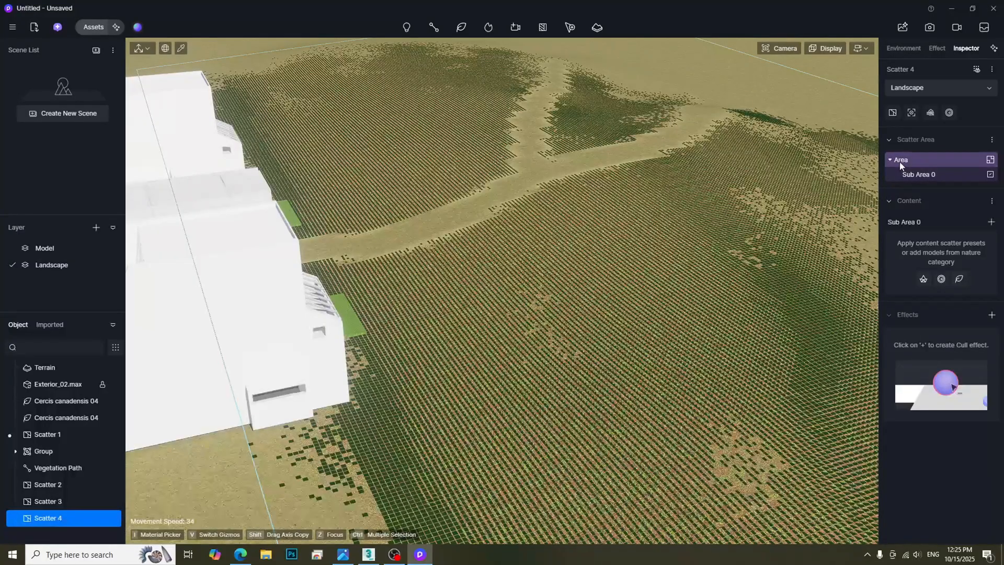
{"action": "left_click", "coordinate": [990, 159]}
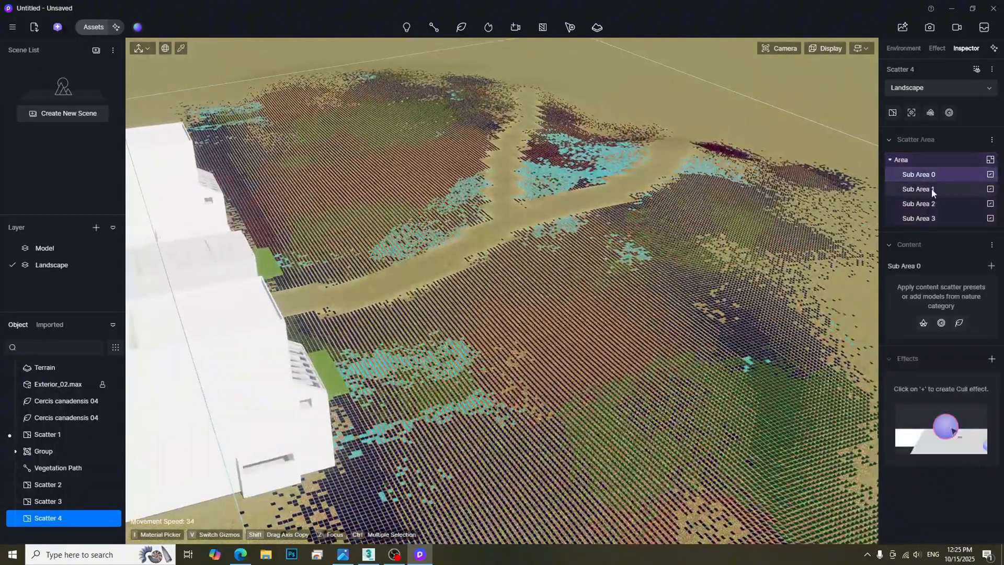
{"action": "left_click", "coordinate": [918, 217]}
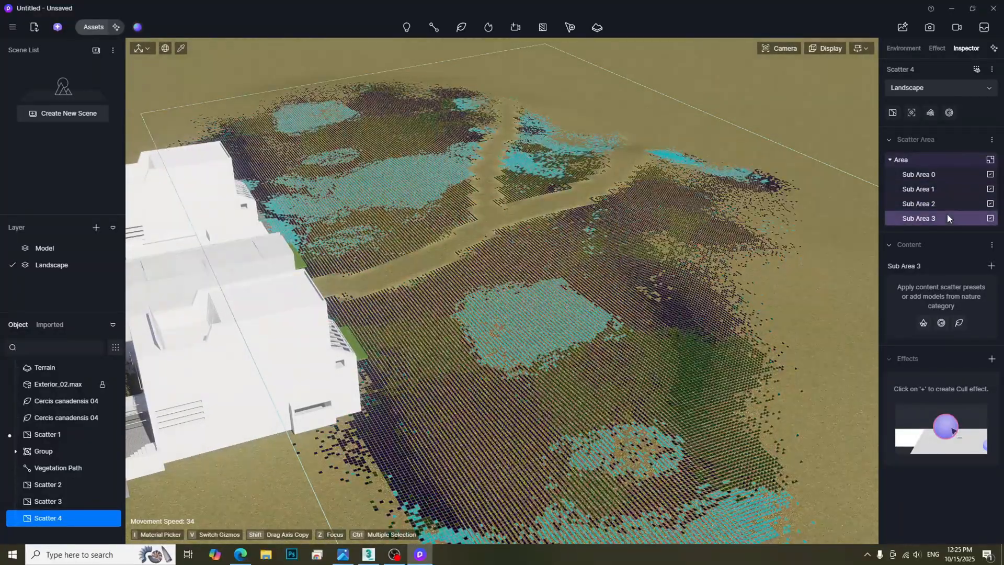
{"action": "left_click", "coordinate": [990, 265]}
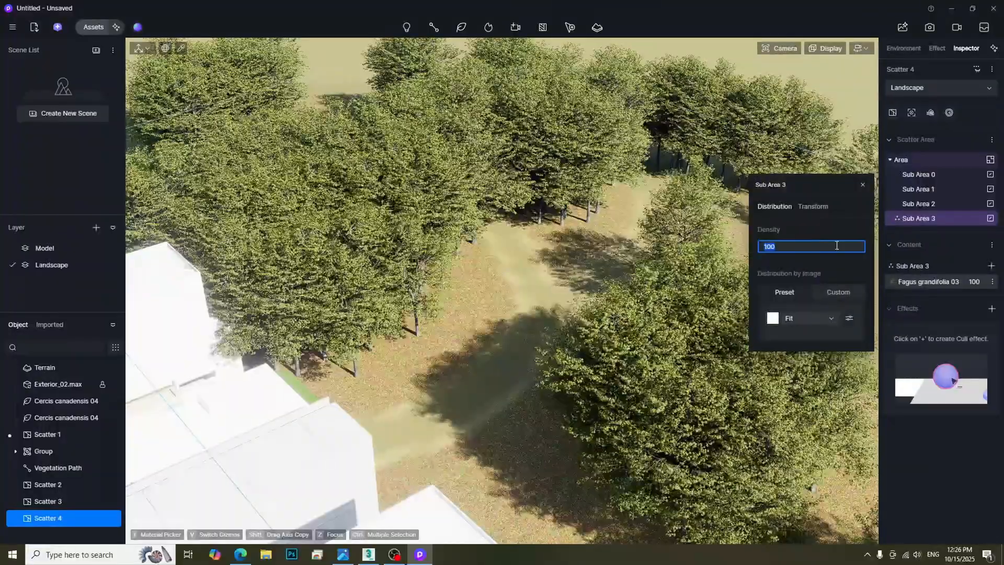
Apply the Natural Meadow09 scatter preset to Sub Area 2.
{"action": "left_click", "coordinate": [919, 203]}
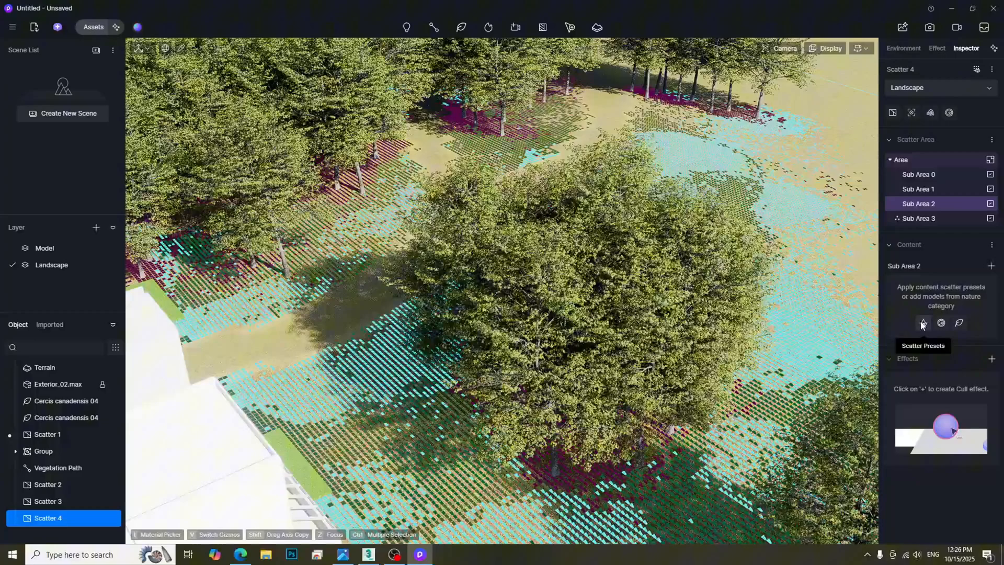
{"action": "left_click", "coordinate": [922, 323]}
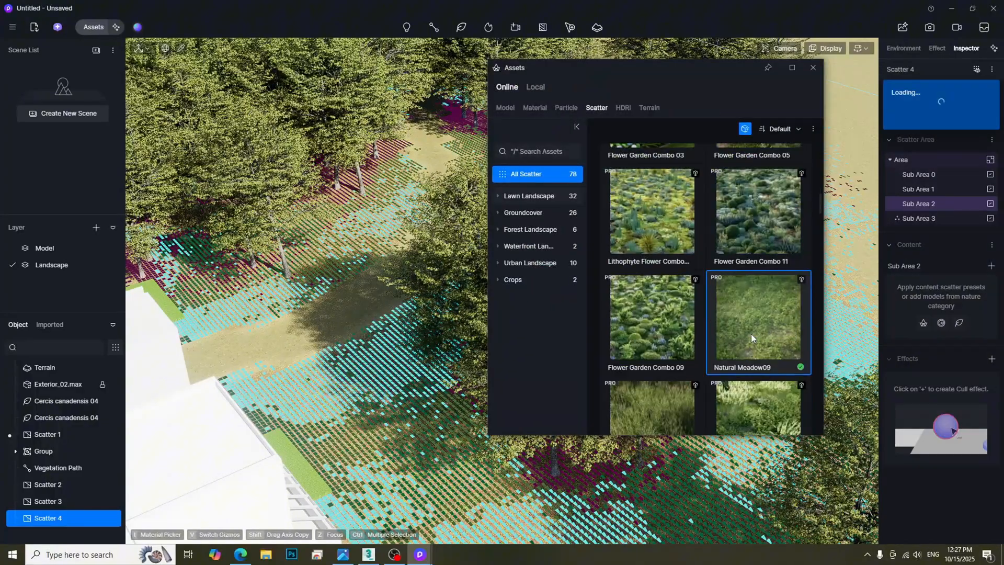
{"action": "left_click", "coordinate": [506, 85]}
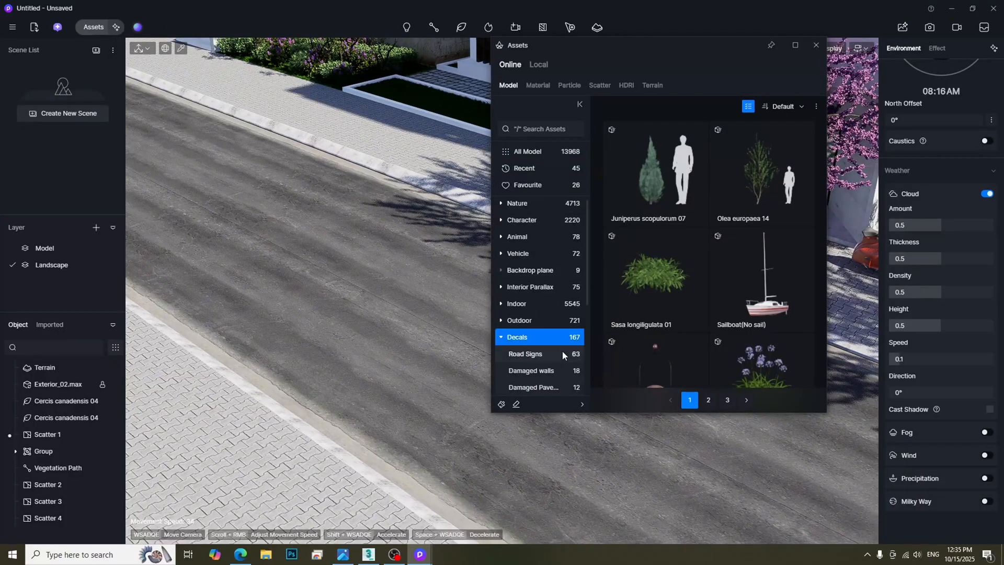
Place asphalt patch decals on the road, plus Leaves 03 fallen-leaf decals.
{"action": "left_click", "coordinate": [516, 337]}
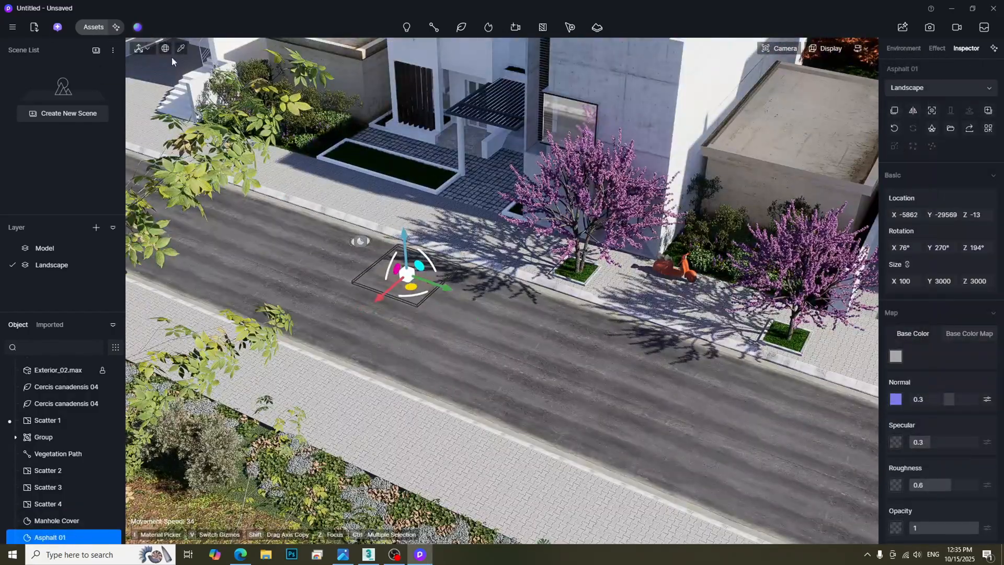
{"action": "left_click", "coordinate": [93, 26]}
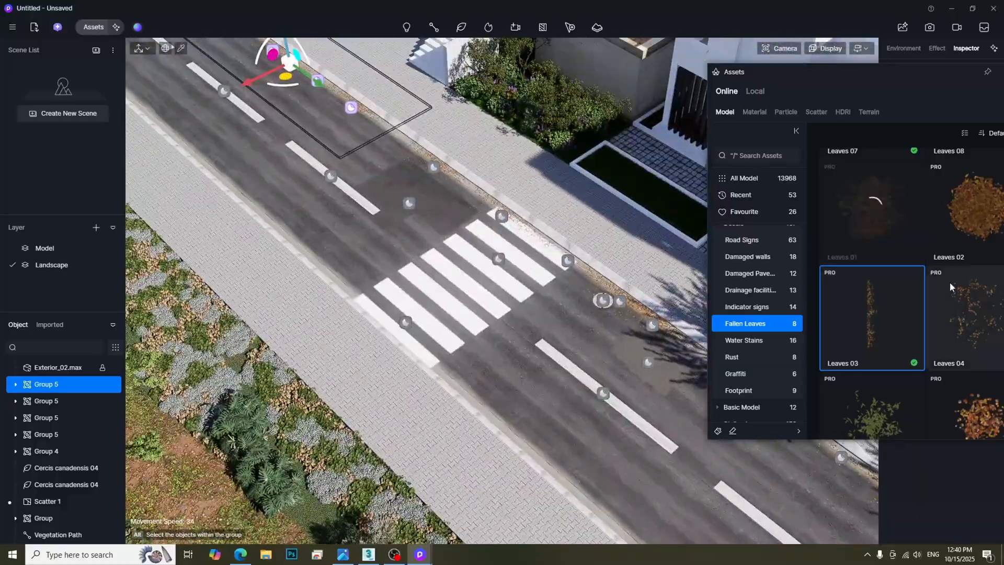
{"action": "left_click", "coordinate": [903, 48]}
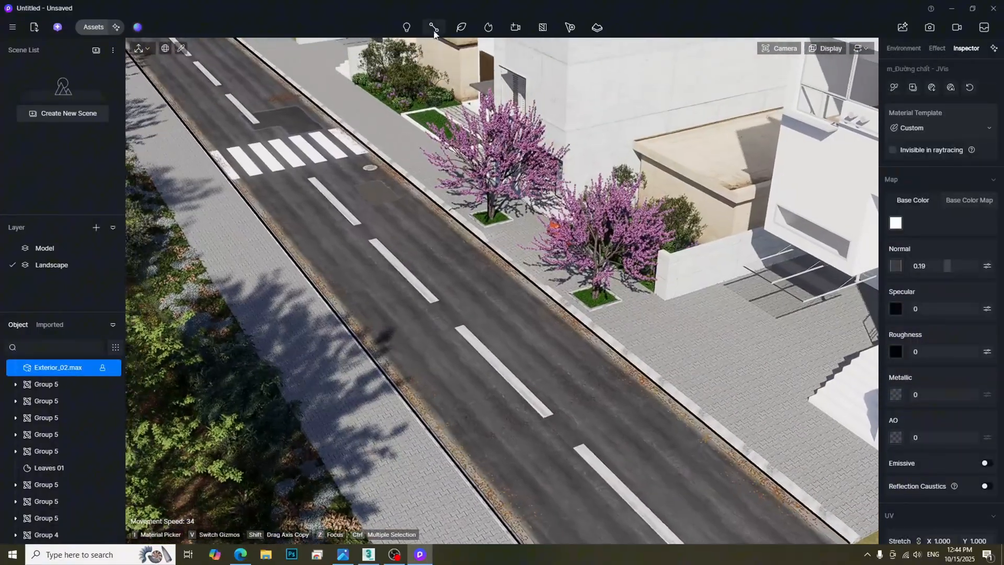
Draw a curbside scatter area, Image Divide it, and fill Sub Area 1 with Foliage 01 and 03.
{"action": "left_click", "coordinate": [568, 26]}
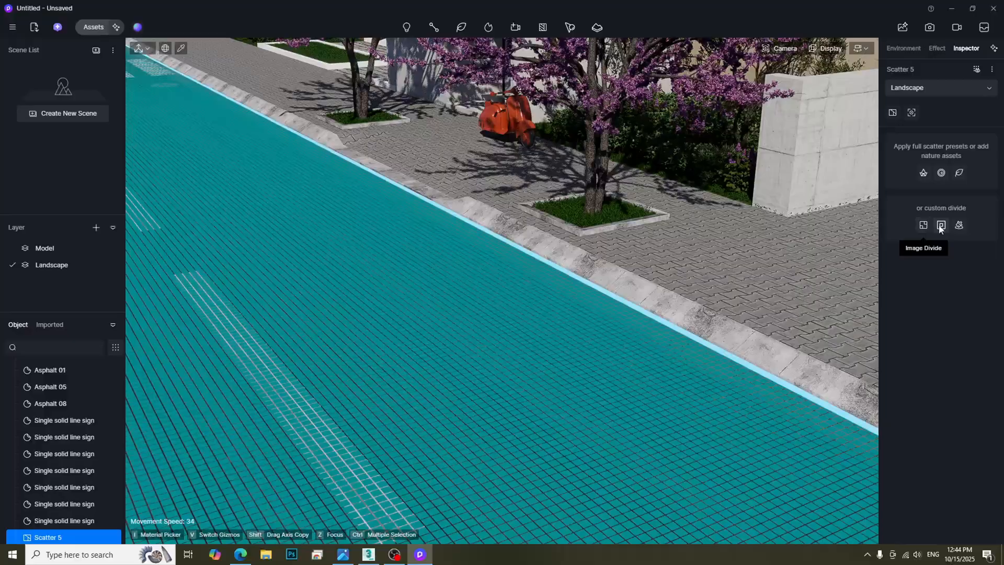
{"action": "left_click", "coordinate": [941, 225]}
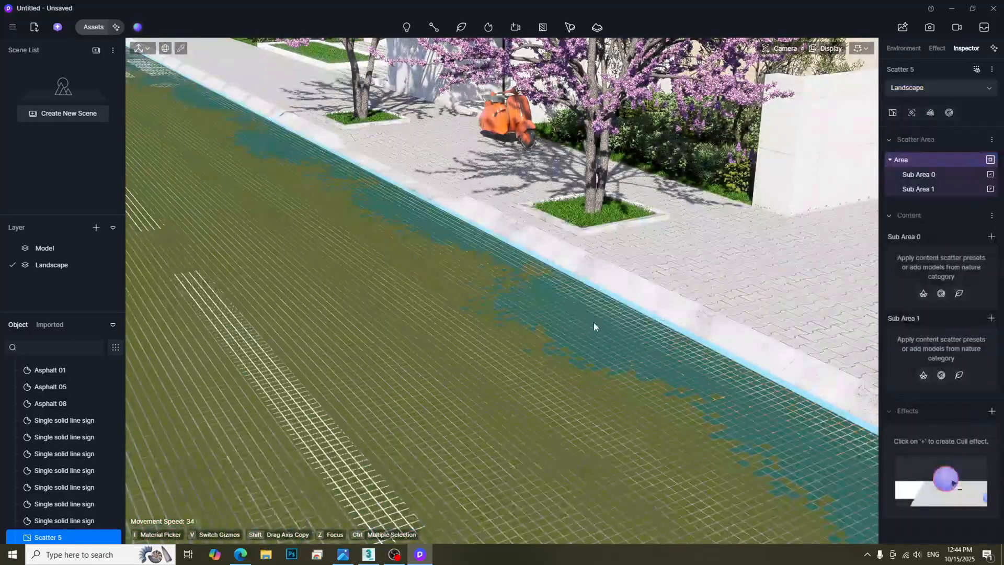
{"action": "left_click", "coordinate": [918, 189]}
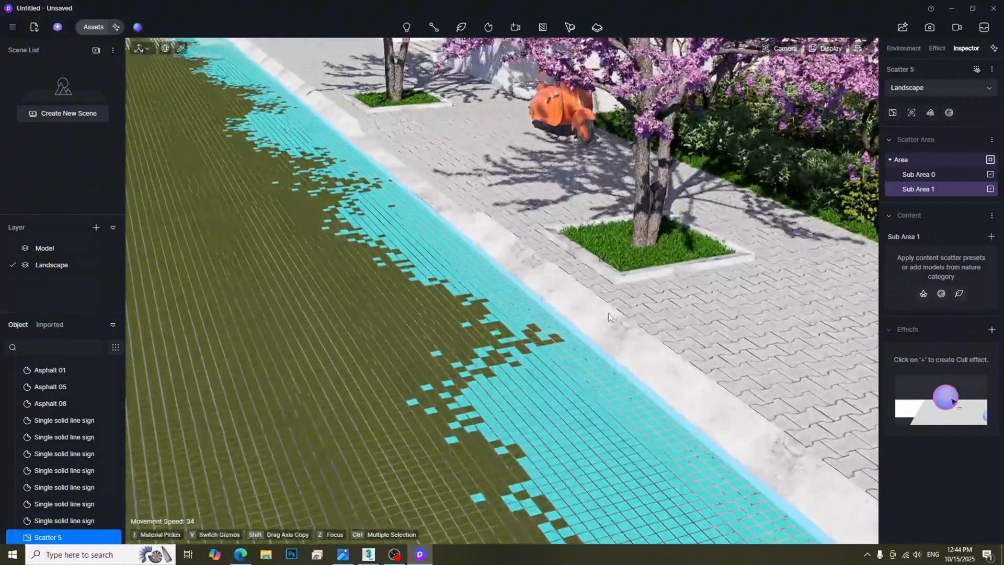
{"action": "left_click", "coordinate": [992, 237]}
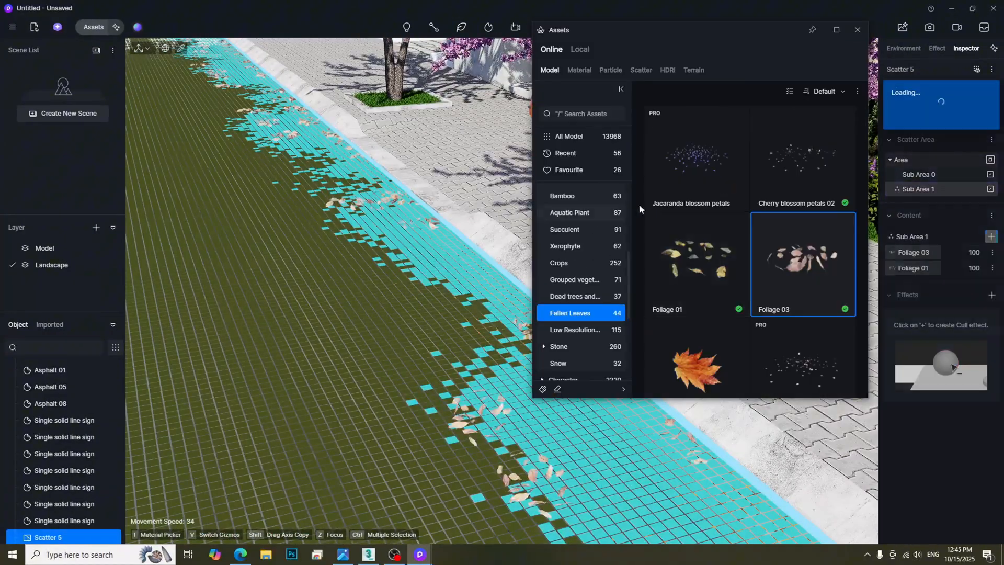
{"action": "left_click", "coordinate": [857, 29]}
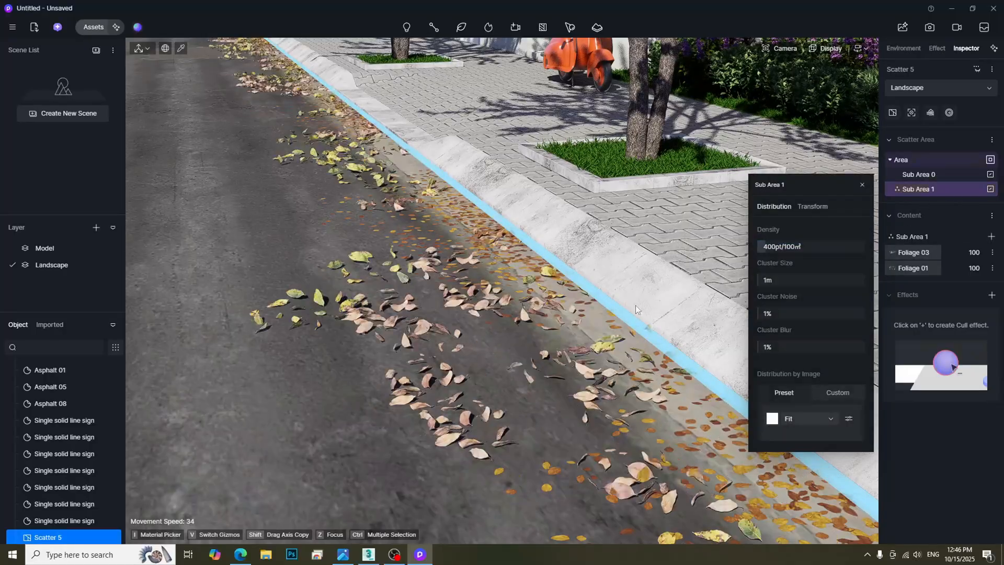
{"action": "left_click", "coordinate": [903, 48]}
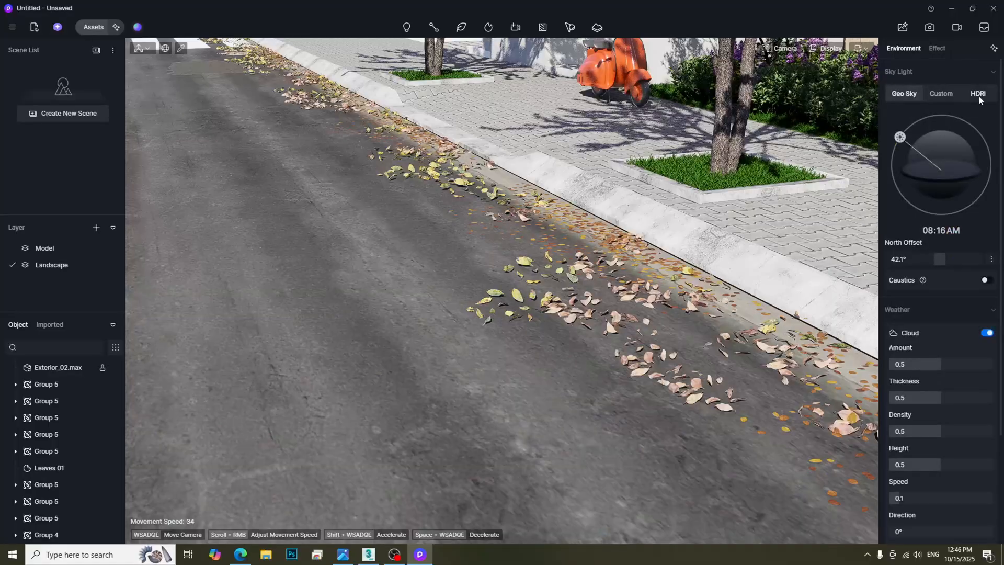
Switch the sky to the Cloudy 02 HDRI and turn on Rain precipitation.
{"action": "left_click", "coordinate": [978, 93]}
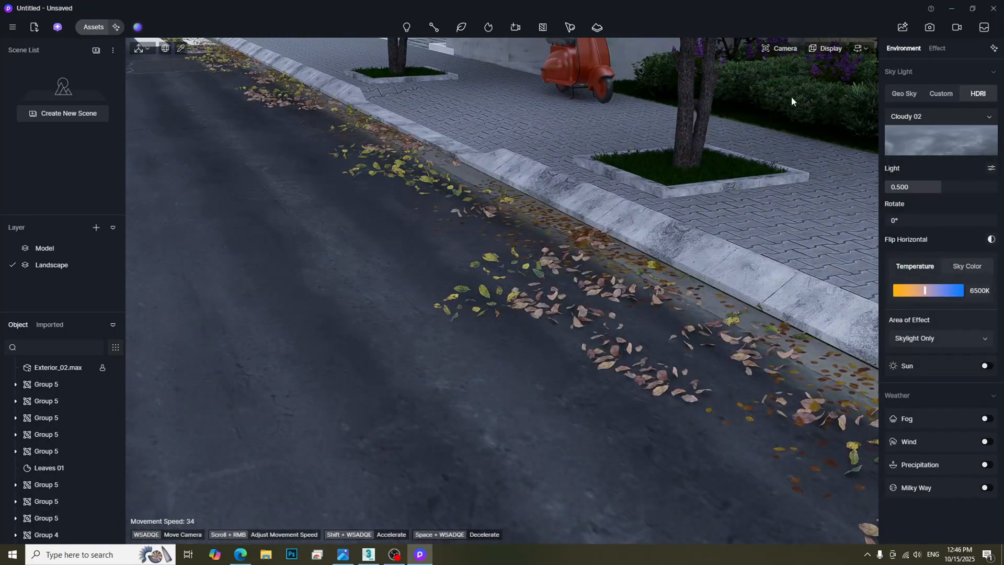
{"action": "left_click", "coordinate": [784, 48]}
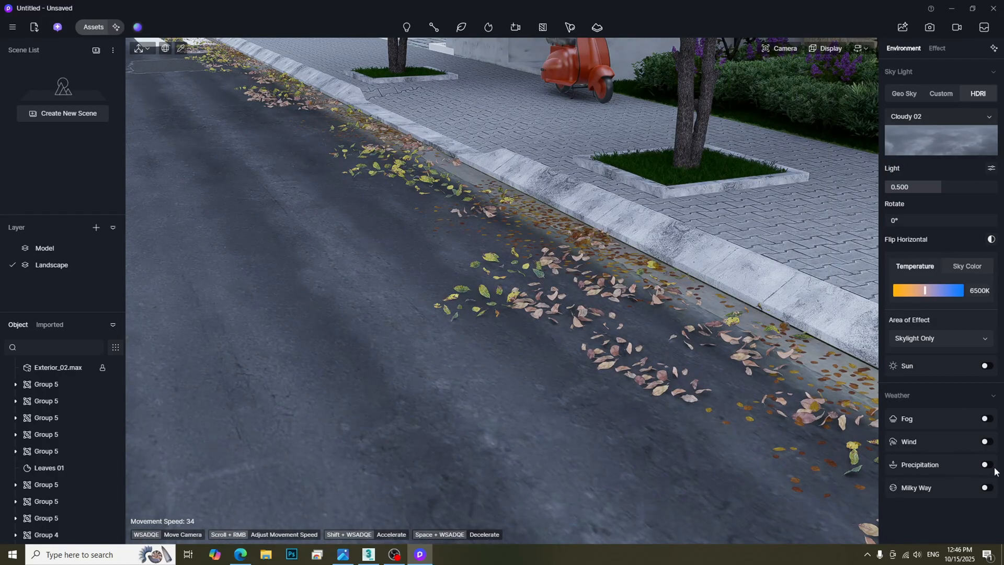
{"action": "left_click", "coordinate": [987, 464]}
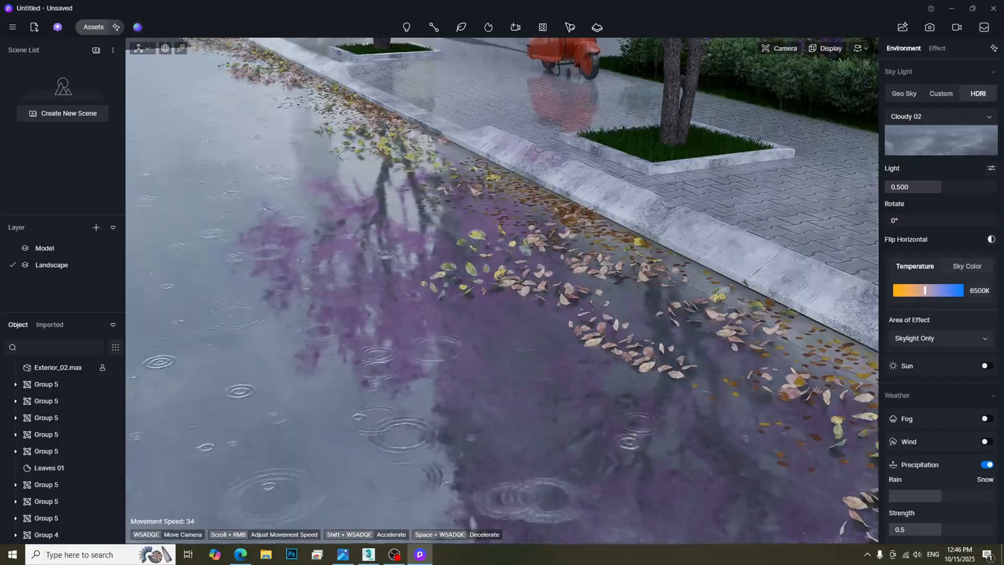
{"action": "scroll", "scroll_direction": "down", "scroll_amount": 3}
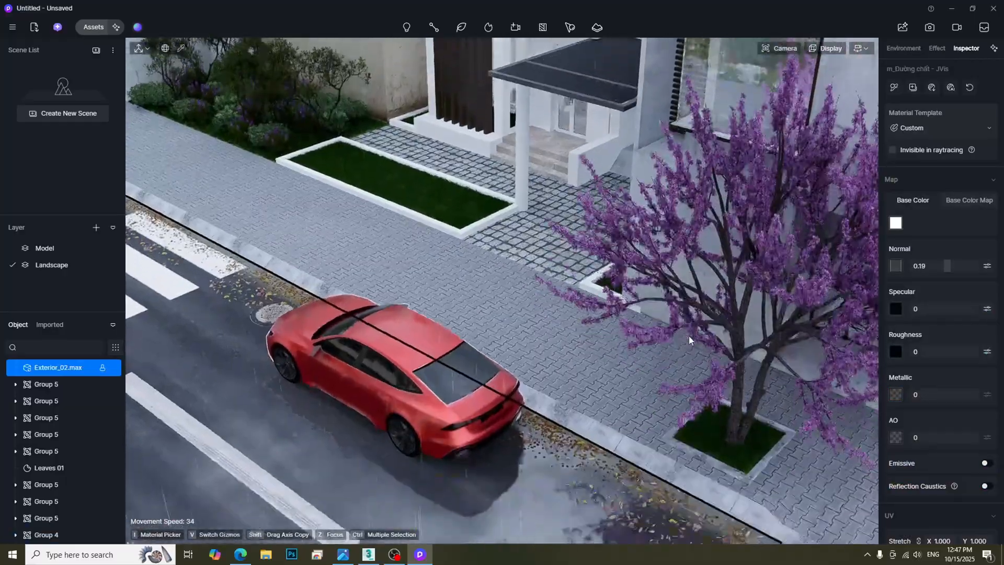
Enable Volume Light and tint the fog pale blue.
{"action": "left_click", "coordinate": [902, 48]}
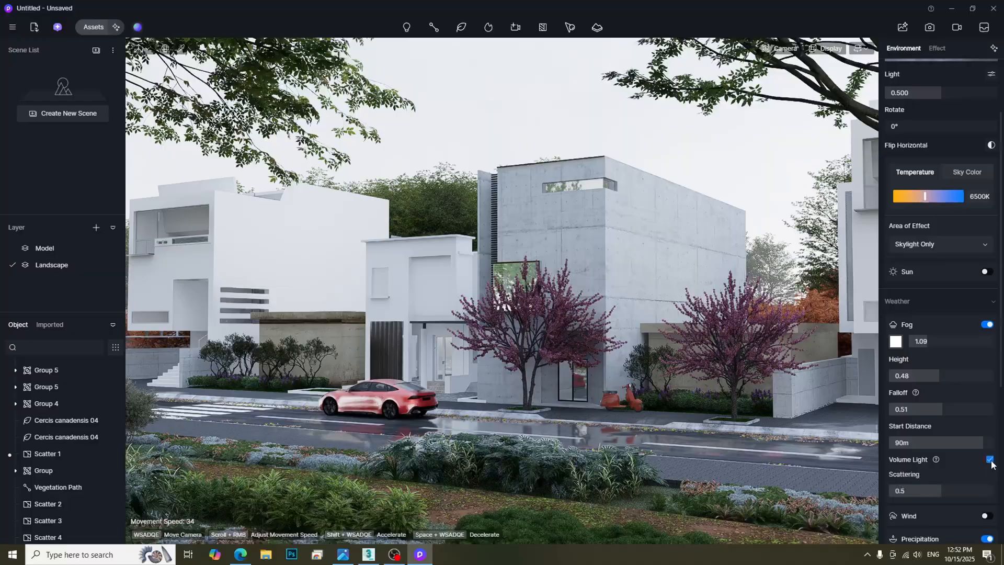
{"action": "left_click", "coordinate": [895, 340]}
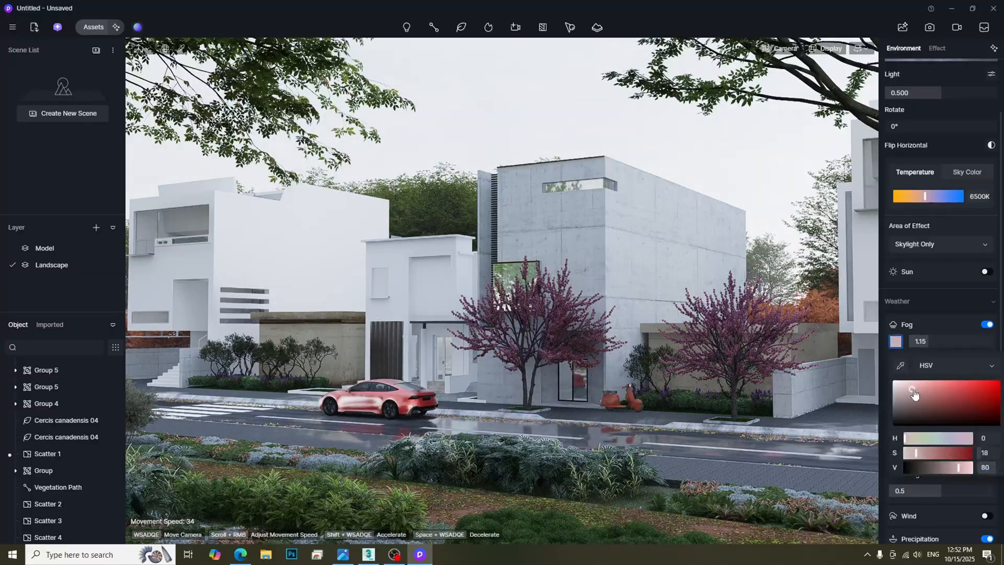
{"action": "left_click", "coordinate": [908, 386]}
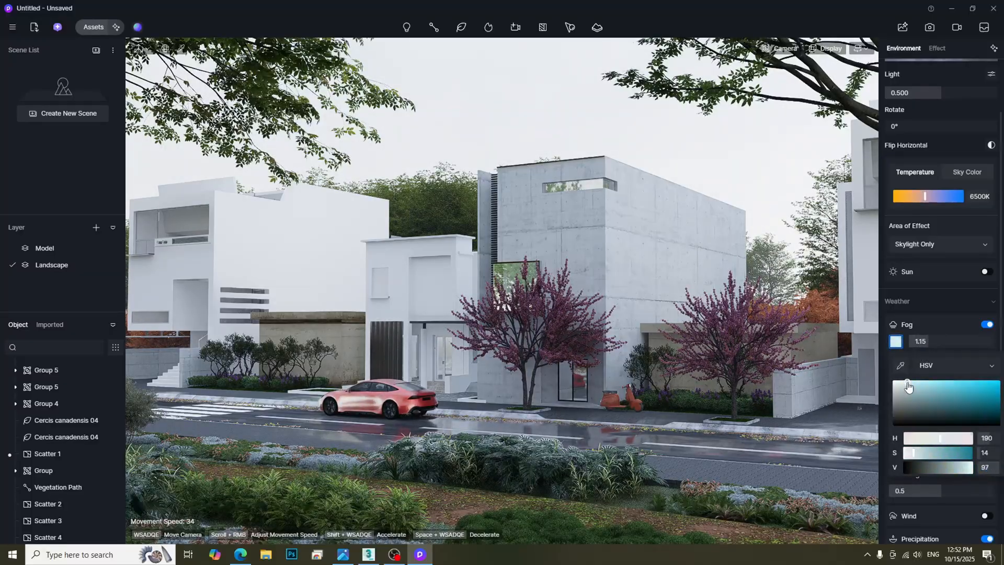
Apply the Modern Dystopian Action LUT at low intensity.
{"action": "left_click", "coordinate": [937, 48]}
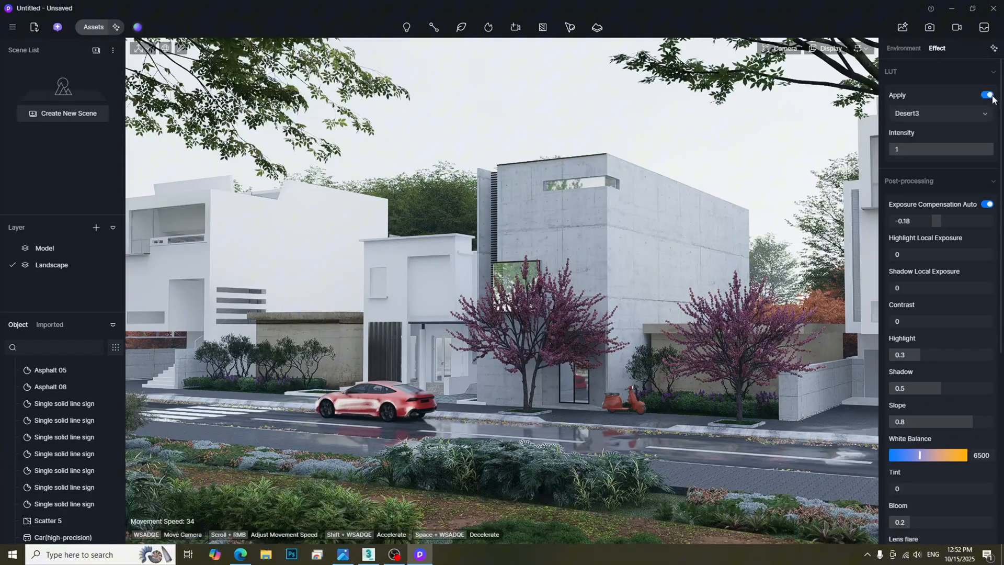
{"action": "left_click", "coordinate": [937, 113]}
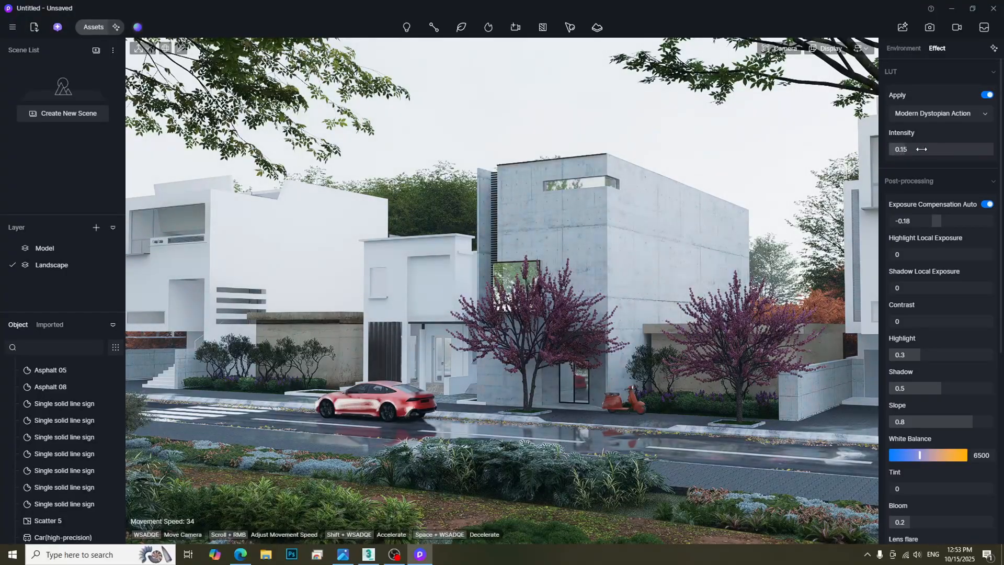
{"action": "left_click", "coordinate": [903, 48]}
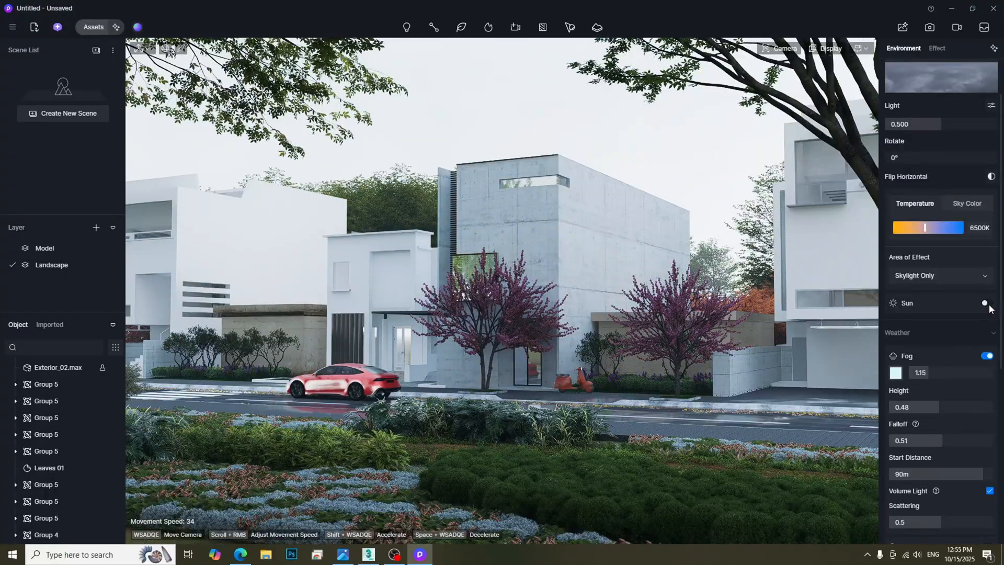
Toggle the Sun direct lighting for the scene.
{"action": "left_click", "coordinate": [987, 303]}
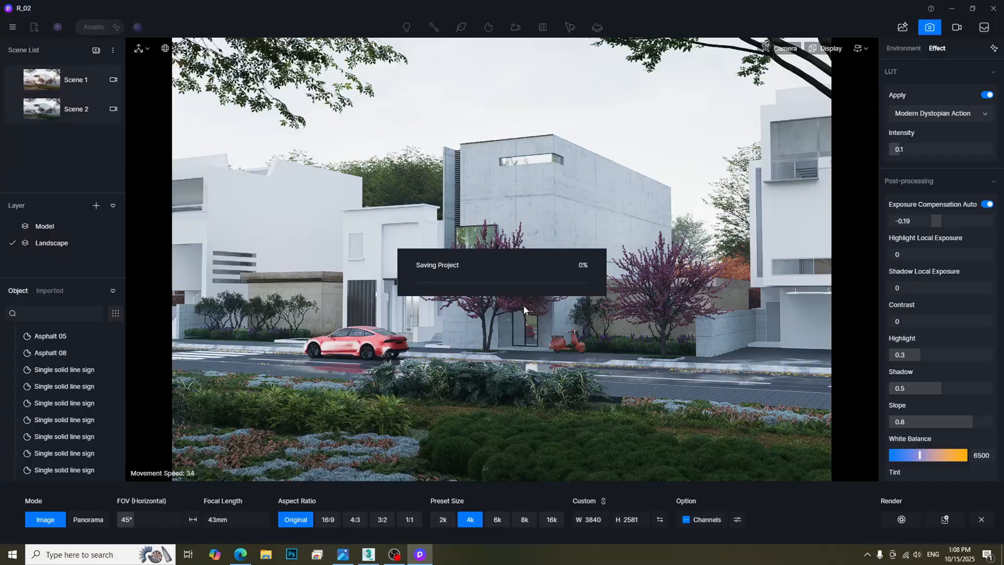
Render the 4K still image and open the result in AI Post-Processing.
{"action": "left_click", "coordinate": [11, 26]}
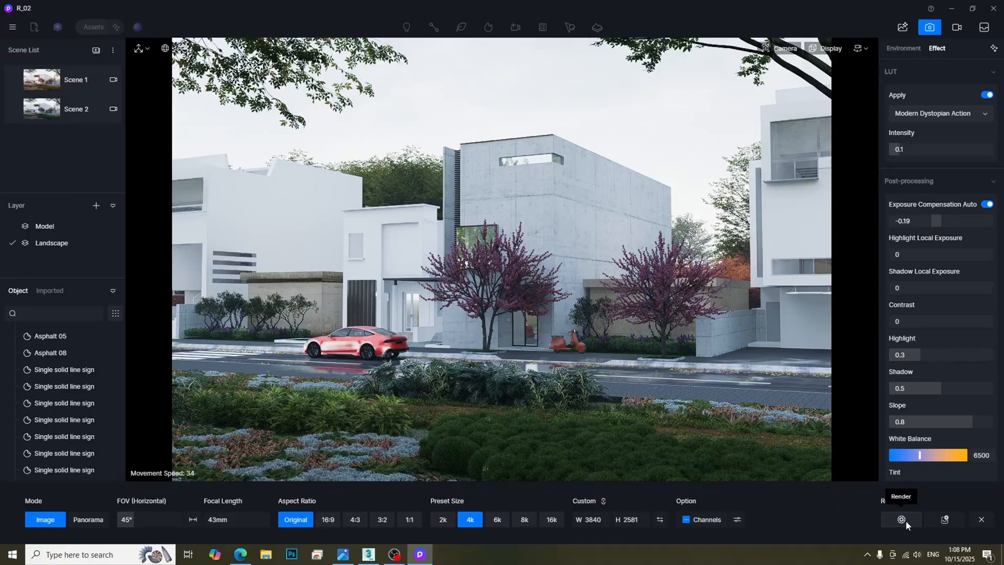
{"action": "left_click", "coordinate": [900, 520]}
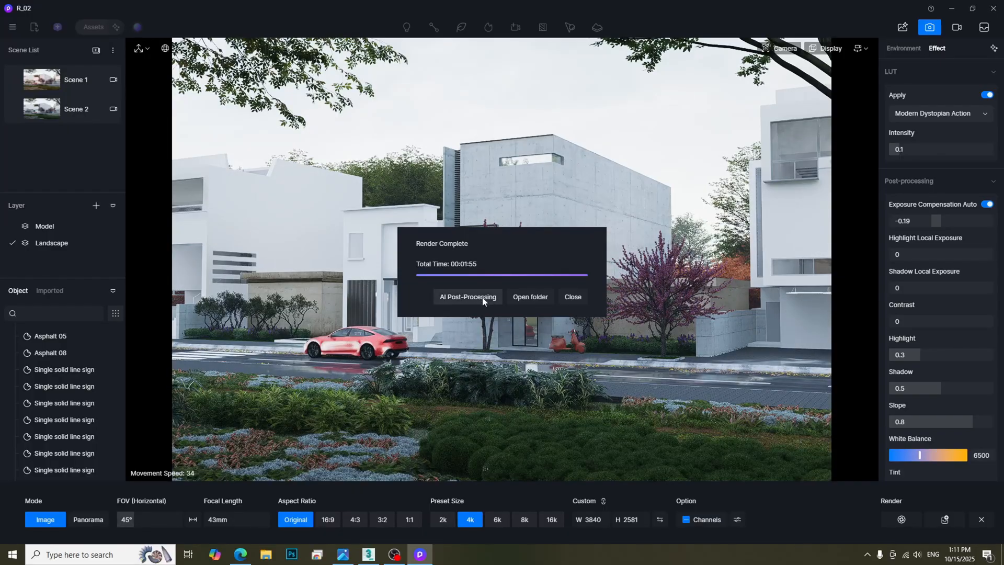
{"action": "left_click", "coordinate": [467, 297]}
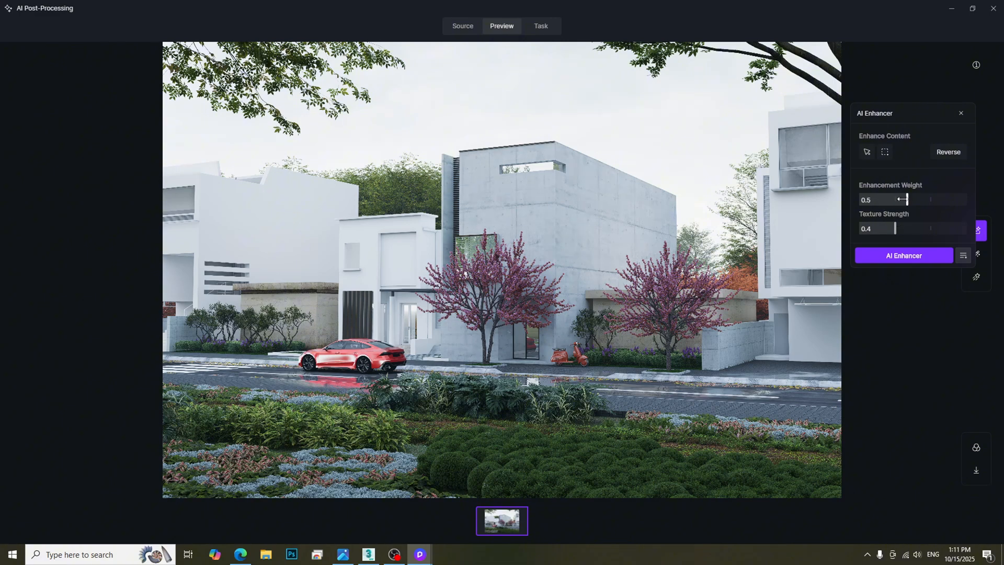
Set Texture Strength to 0.3 and run AI Enhancer on the render.
{"action": "left_click", "coordinate": [866, 152]}
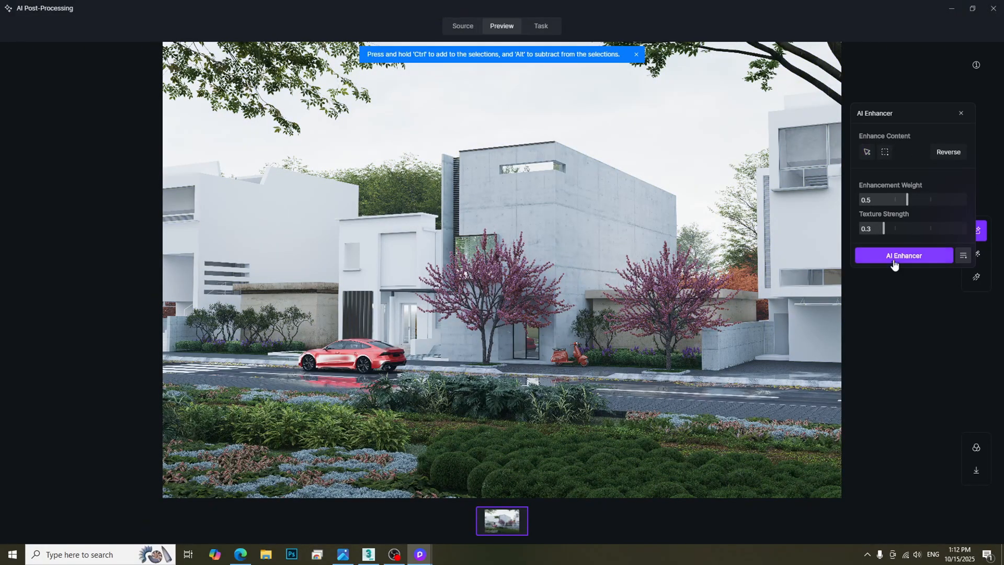
{"action": "left_click", "coordinate": [903, 255]}
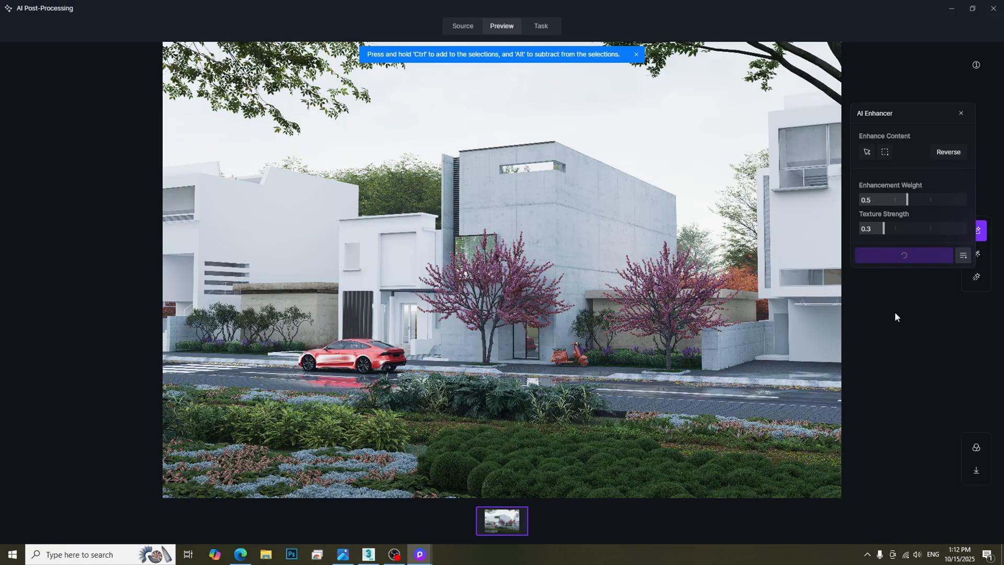
{"action": "left_click", "coordinate": [903, 255]}
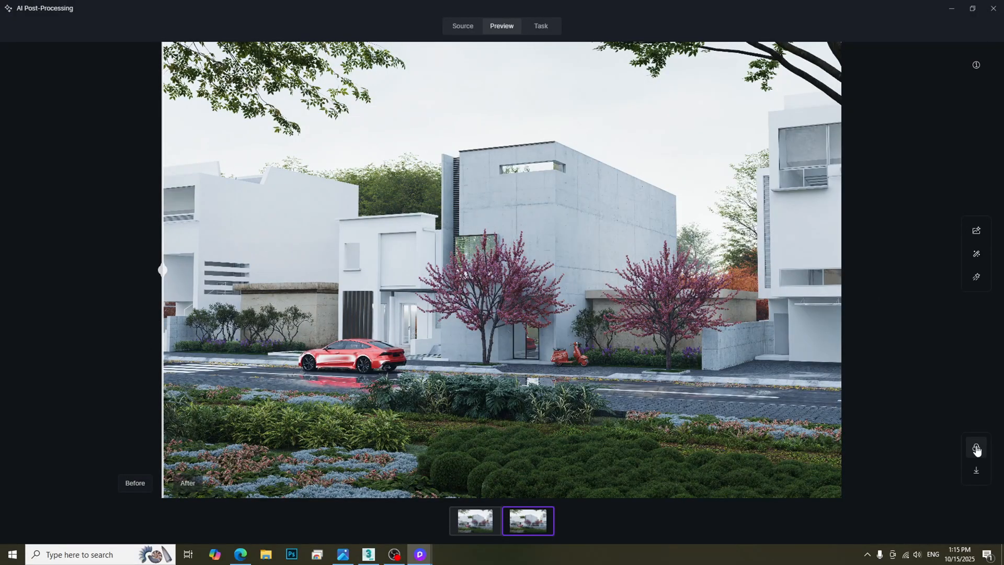
Apply motion blur at weight 13 to the selected red car and save.
{"action": "left_click", "coordinate": [976, 448]}
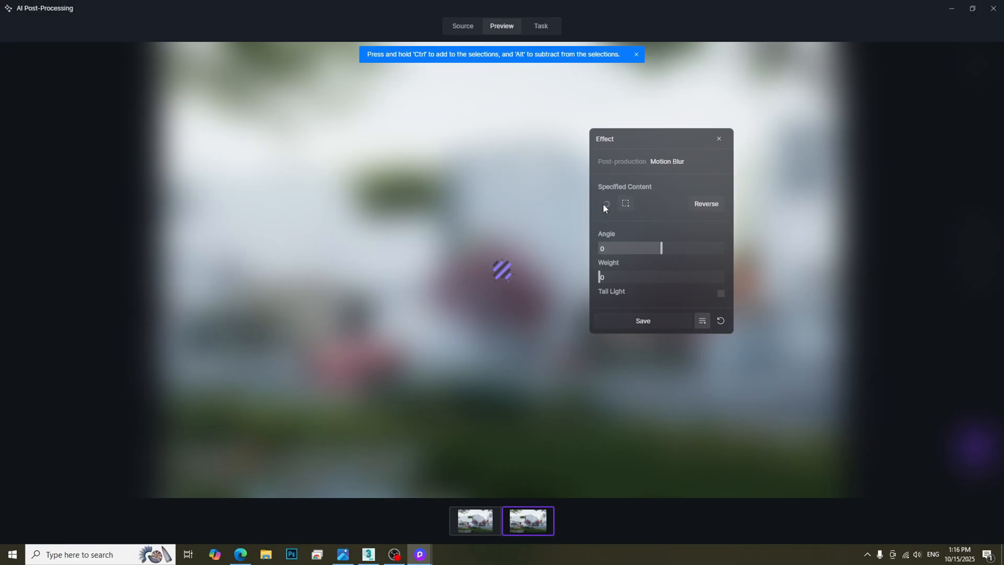
{"action": "left_click", "coordinate": [605, 203]}
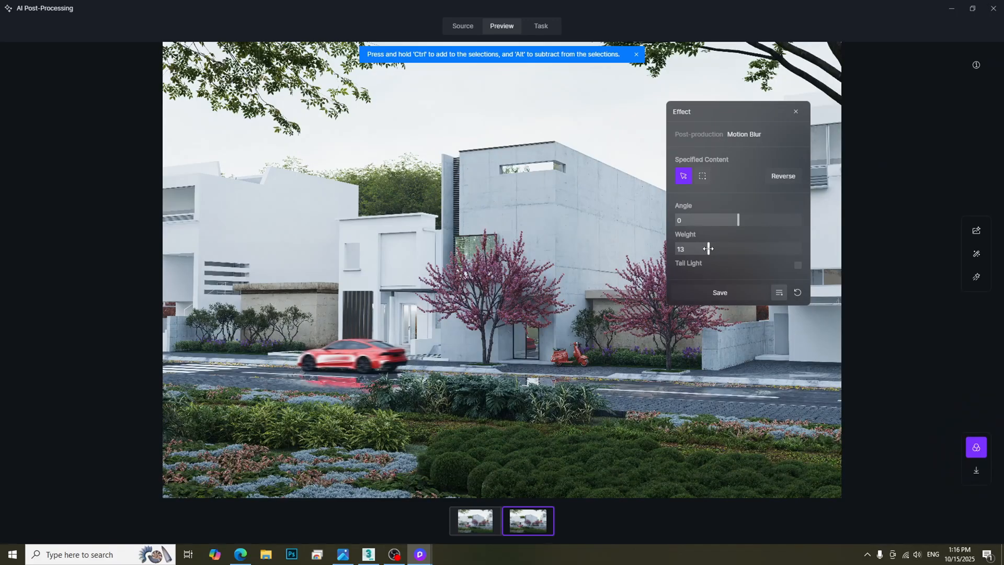
{"action": "left_click", "coordinate": [976, 277]}
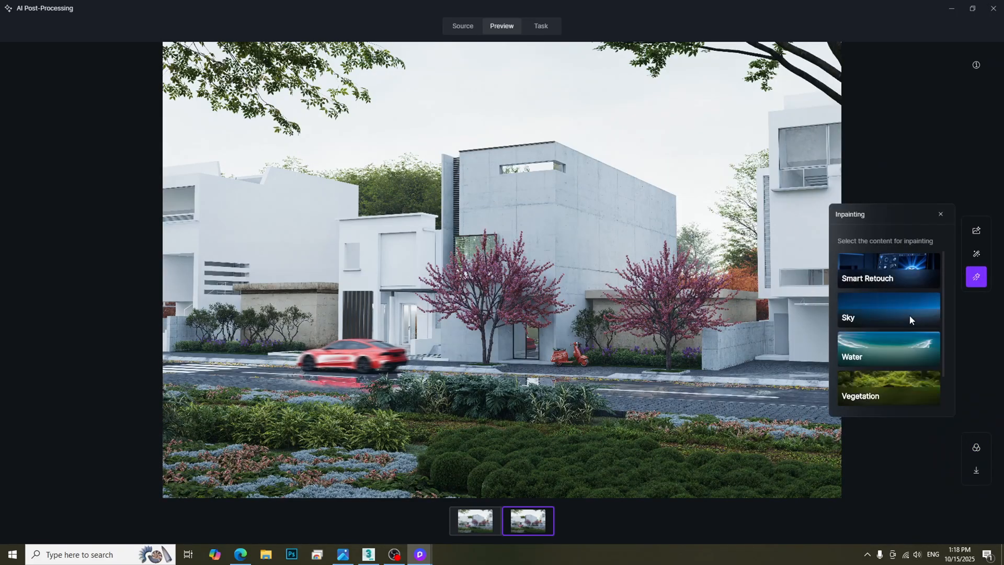
Inpaint a cloudy grey sky, then reopen Inpainting with Vegetation chosen.
{"action": "left_click", "coordinate": [888, 317]}
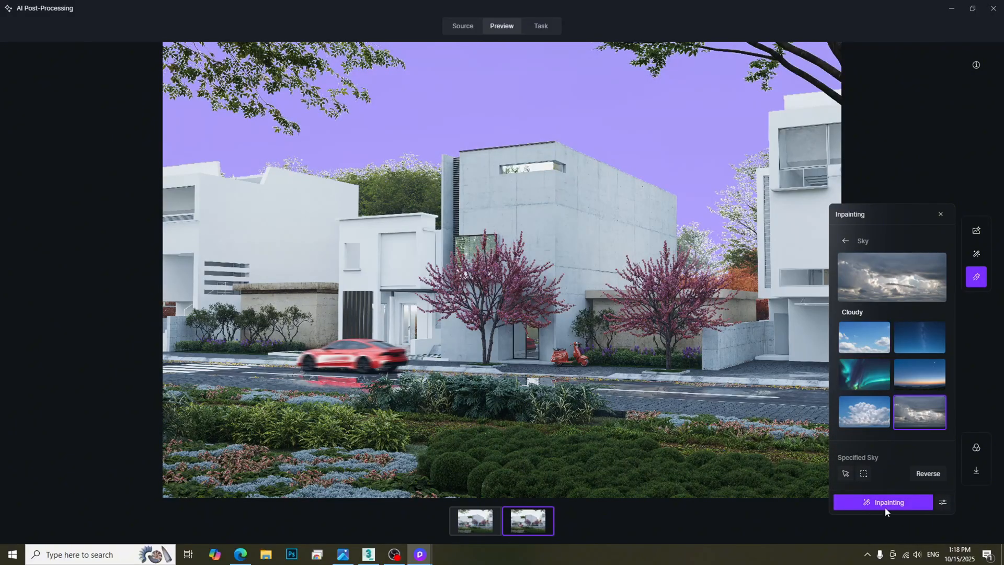
{"action": "left_click", "coordinate": [881, 502]}
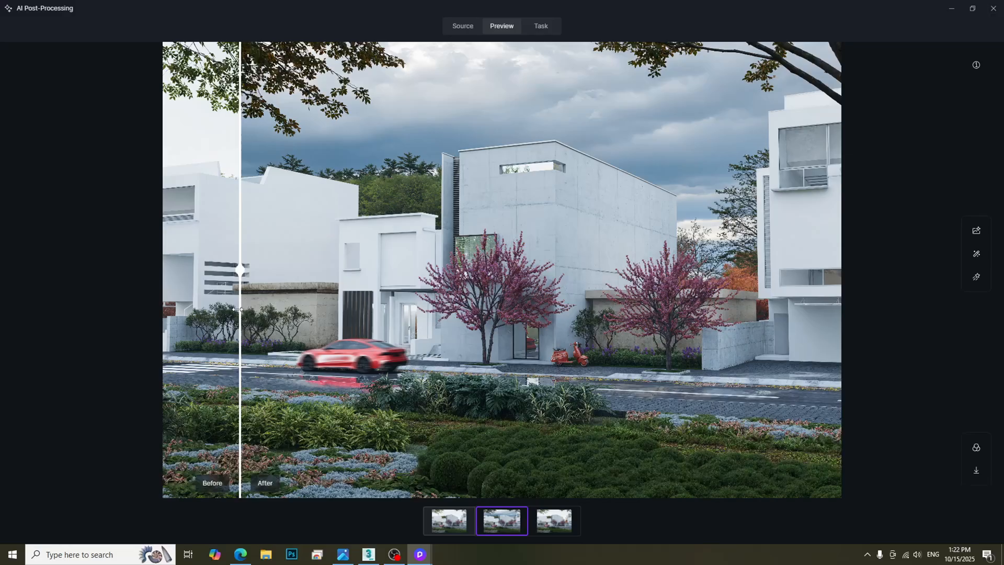
{"action": "left_click", "coordinate": [975, 277]}
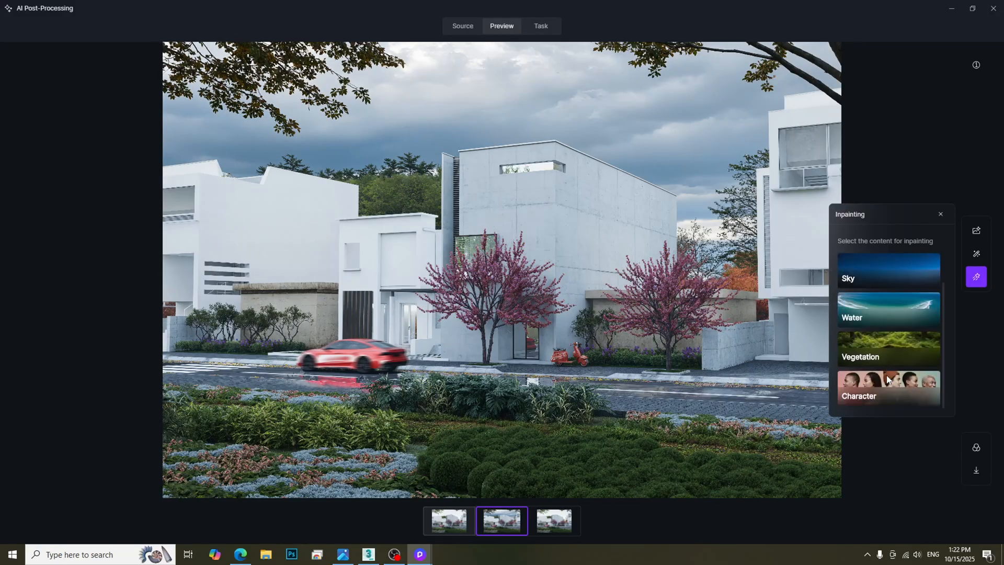
{"action": "left_click", "coordinate": [888, 349]}
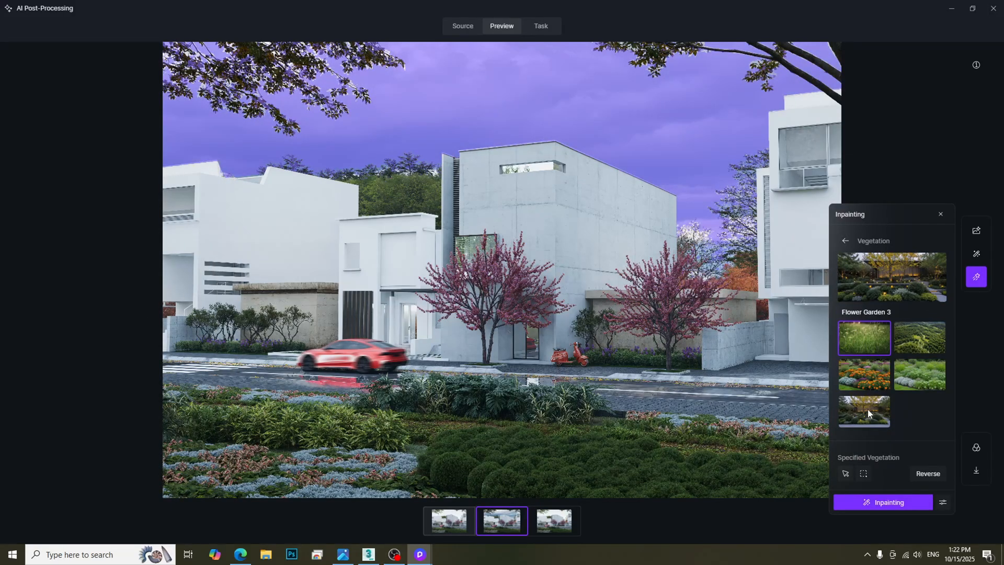